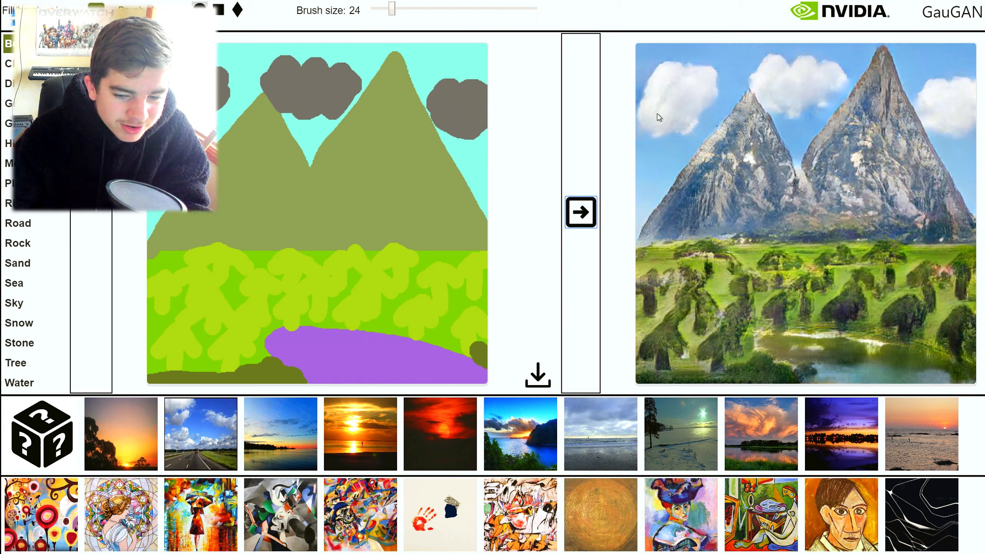
{"action": "mouse_move", "coordinate": [821, 365]}
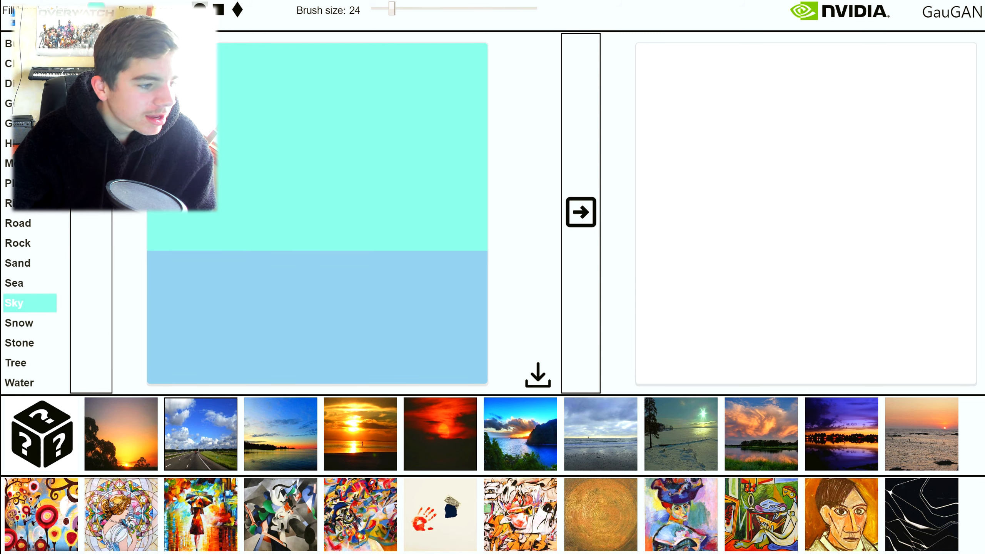
Render the sky-and-sea sketch into a photo of a calm open sea.
{"action": "left_click", "coordinate": [579, 212]}
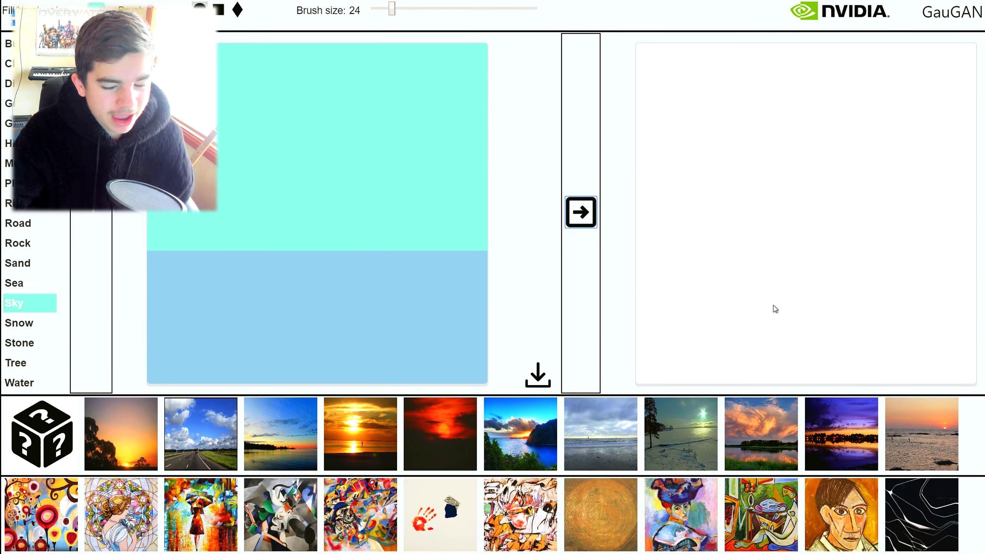
{"action": "left_click", "coordinate": [579, 211]}
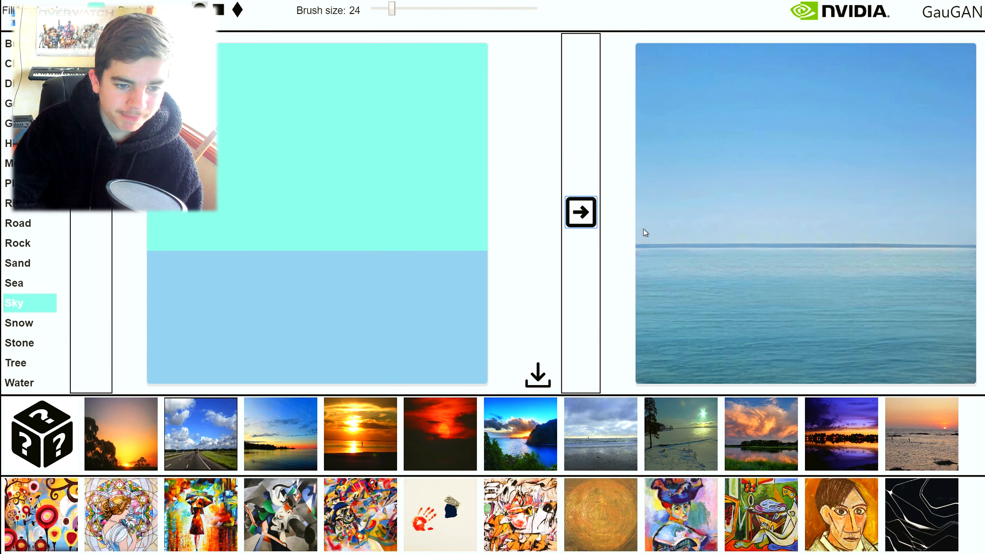
{"action": "mouse_move", "coordinate": [757, 290]}
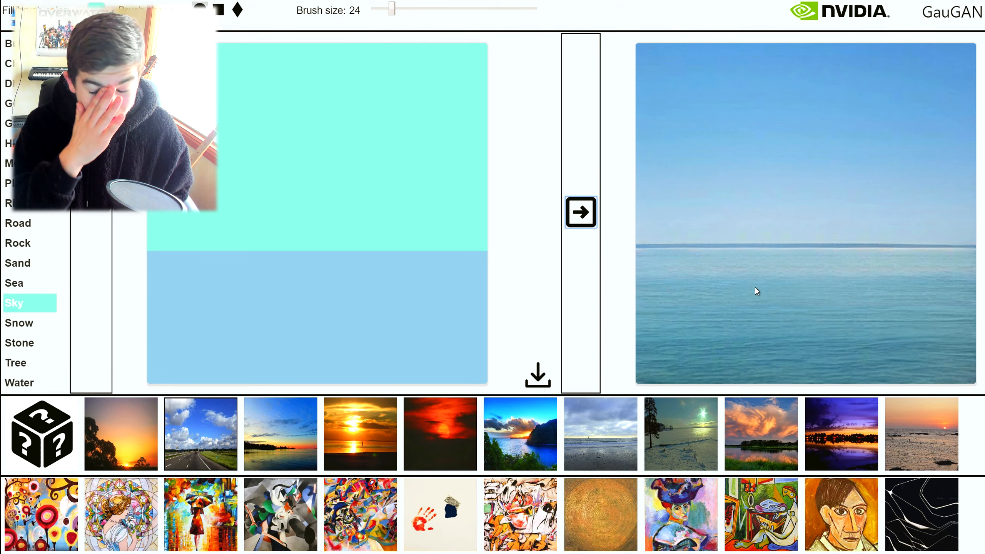
{"action": "mouse_move", "coordinate": [91, 357]}
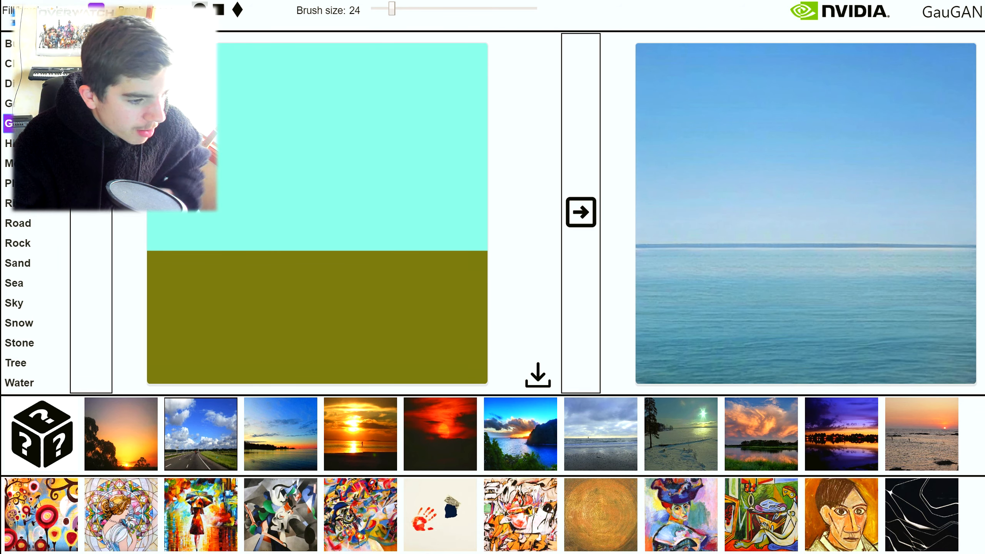
Paint a winding river from the horizon down across the ground and fill it solid.
{"action": "left_click_drag", "start_coordinate": [188, 258], "coordinate": [192, 279]}
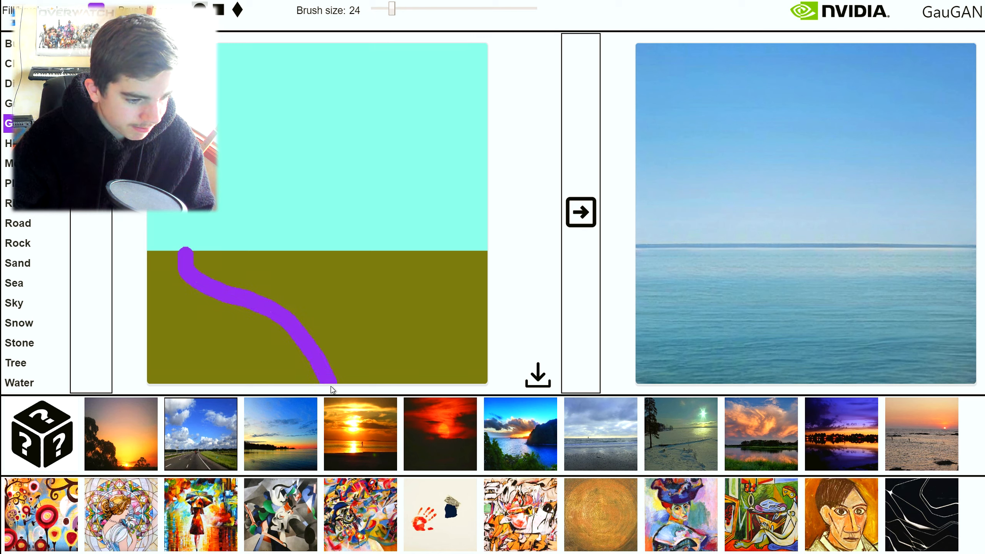
{"action": "left_click_drag", "start_coordinate": [270, 248], "coordinate": [355, 310]}
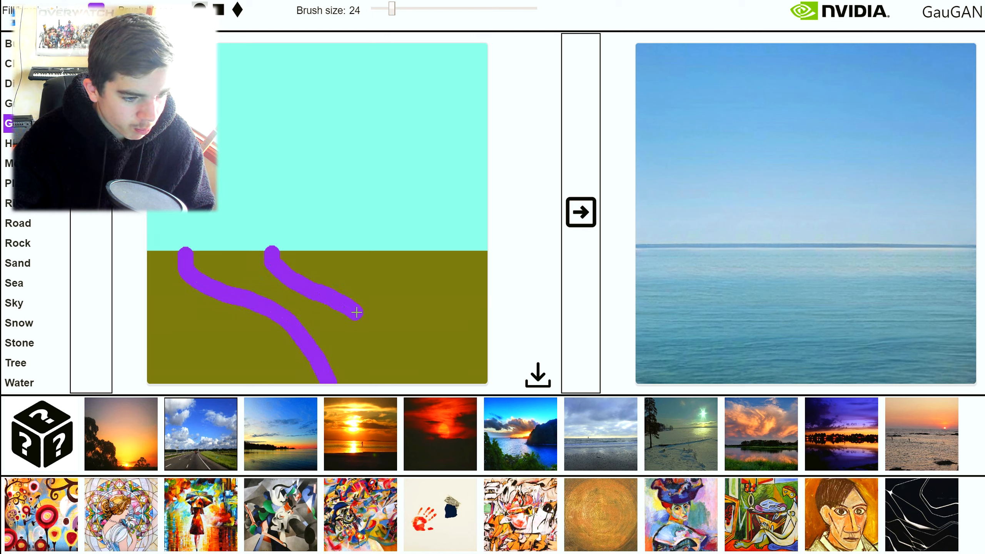
{"action": "left_click_drag", "start_coordinate": [356, 312], "coordinate": [351, 381]}
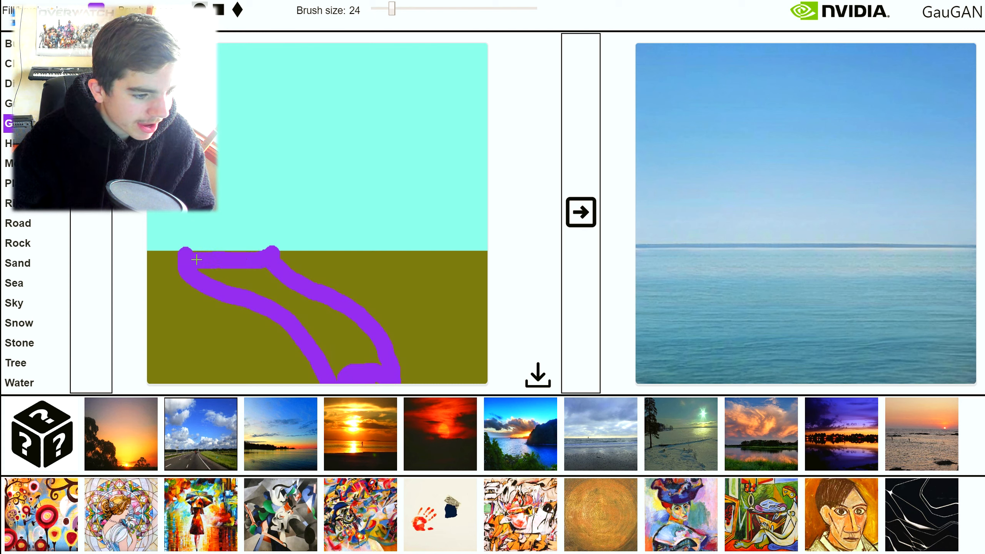
{"action": "left_click_drag", "start_coordinate": [198, 260], "coordinate": [255, 287]}
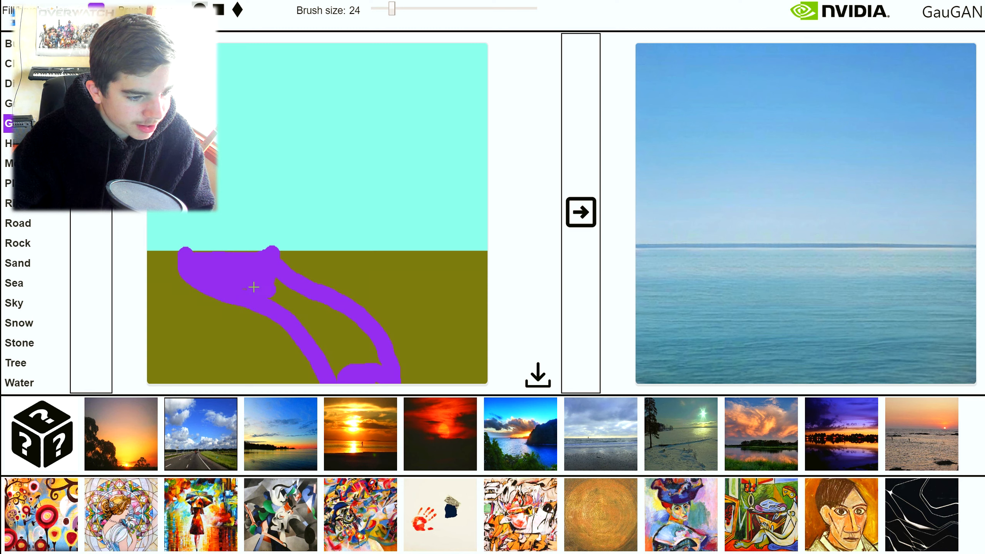
{"action": "left_click_drag", "start_coordinate": [255, 287], "coordinate": [305, 337]}
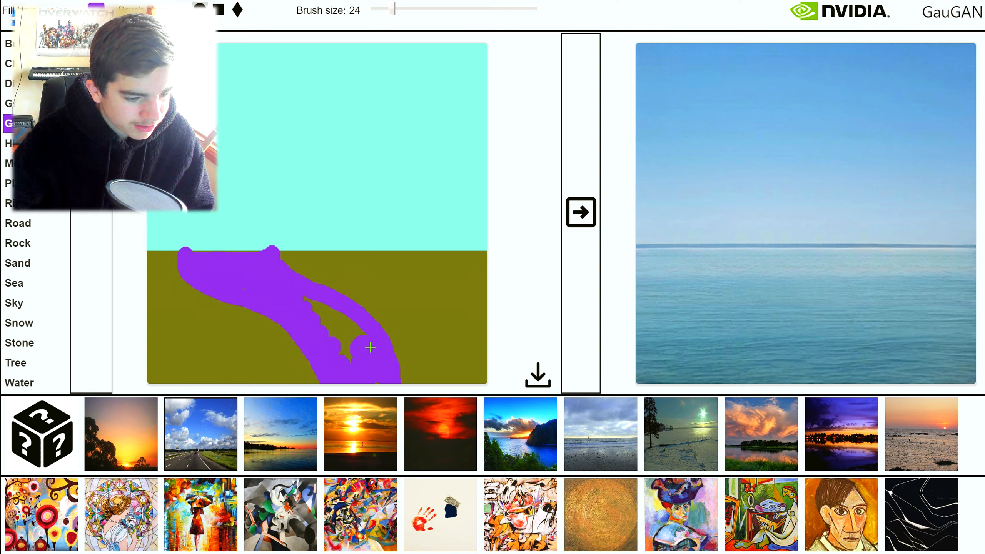
{"action": "left_click_drag", "start_coordinate": [371, 347], "coordinate": [333, 314]}
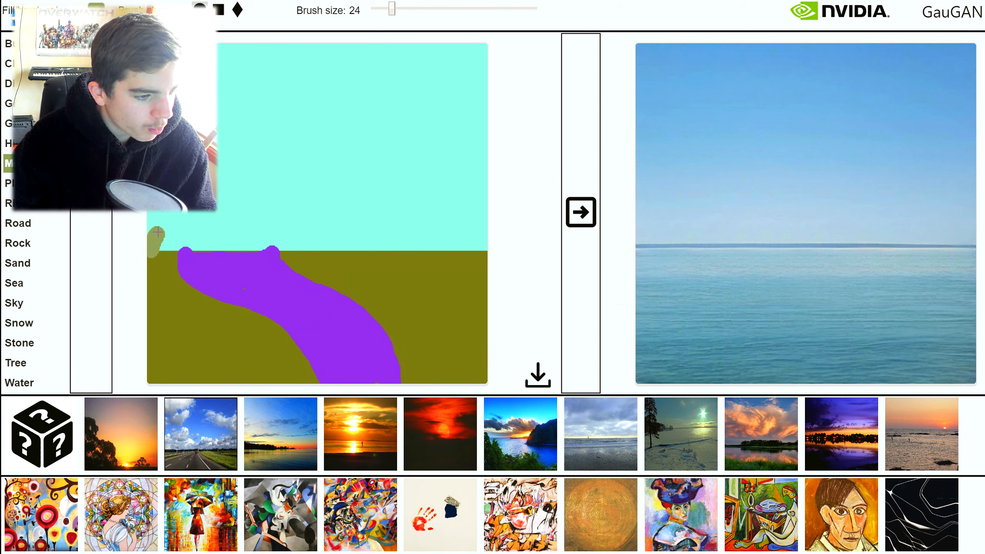
Outline a jagged mountain ridge rising into the sky and fill the range solid.
{"action": "left_click_drag", "start_coordinate": [157, 232], "coordinate": [302, 98]}
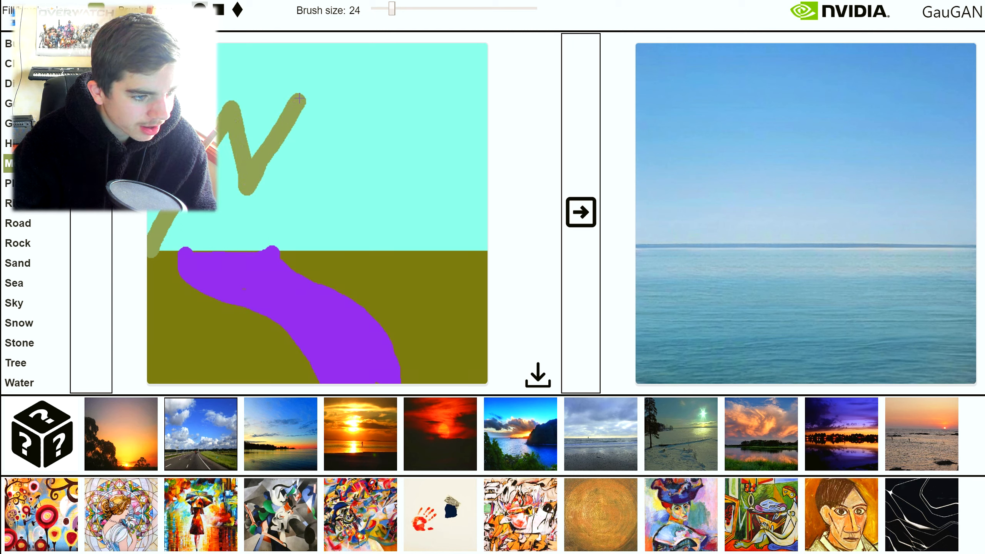
{"action": "left_click_drag", "start_coordinate": [305, 98], "coordinate": [418, 117]}
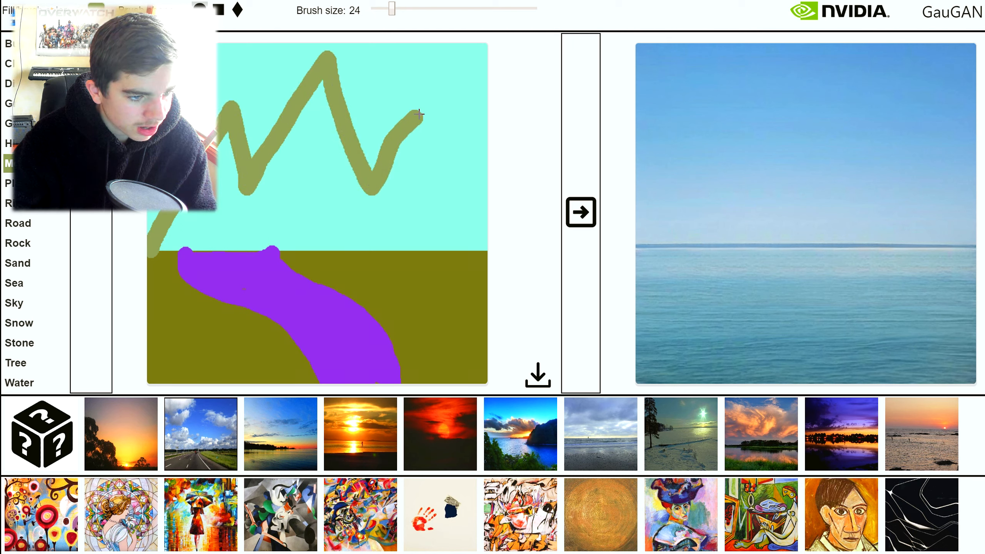
{"action": "left_click_drag", "start_coordinate": [418, 114], "coordinate": [484, 258]}
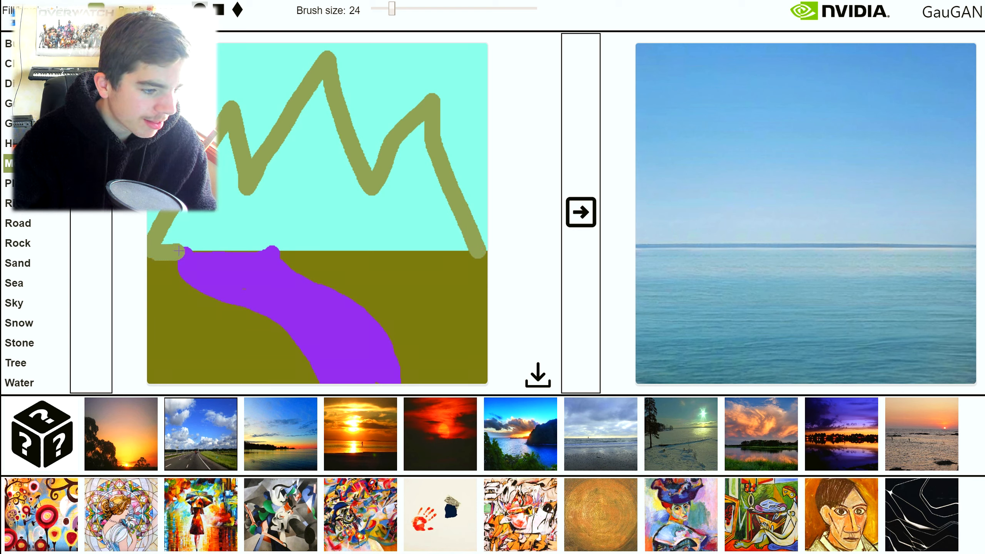
{"action": "left_click_drag", "start_coordinate": [179, 254], "coordinate": [487, 255]}
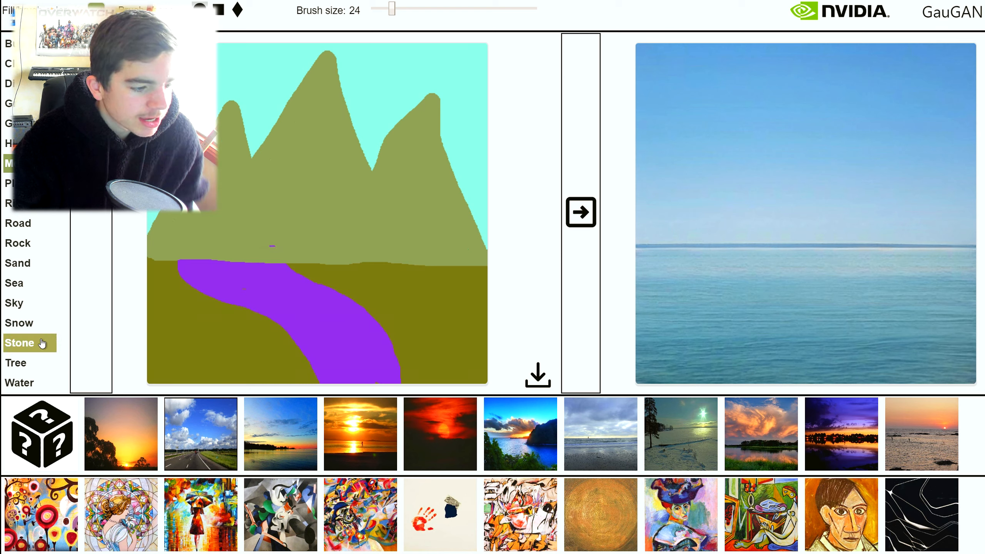
Switch to the Snow label and cap the tallest peak and the other two peaks with snow.
{"action": "left_click", "coordinate": [19, 263]}
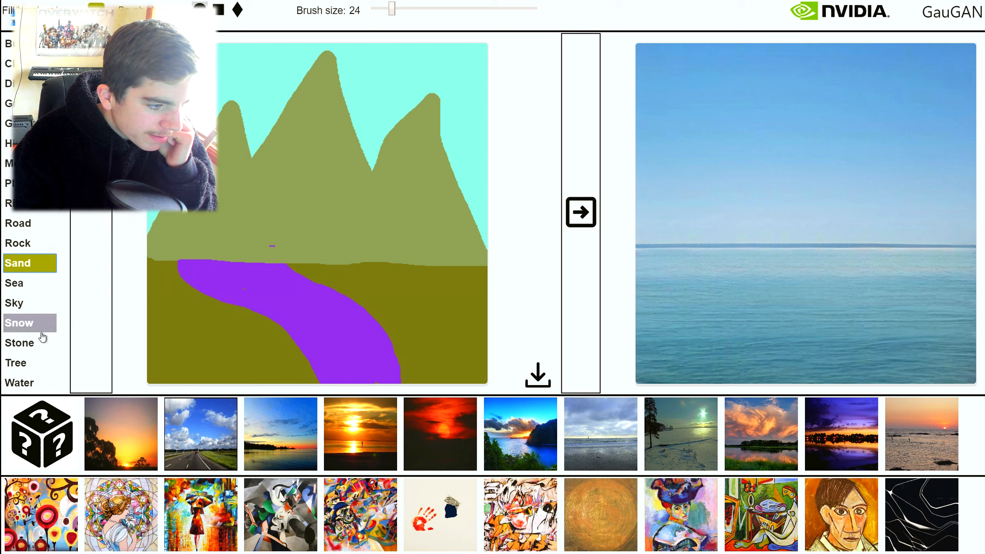
{"action": "left_click", "coordinate": [30, 302]}
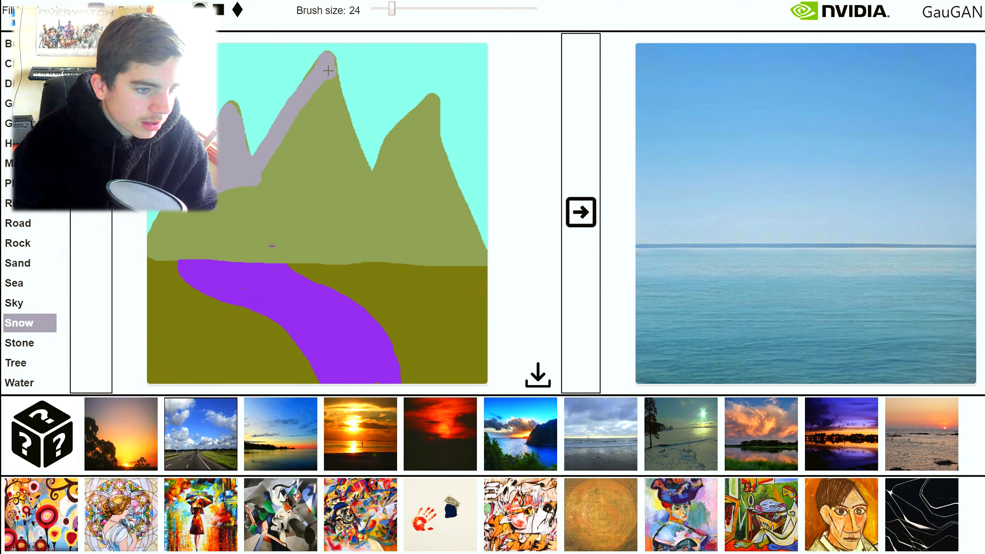
{"action": "left_click_drag", "start_coordinate": [326, 70], "coordinate": [258, 183]}
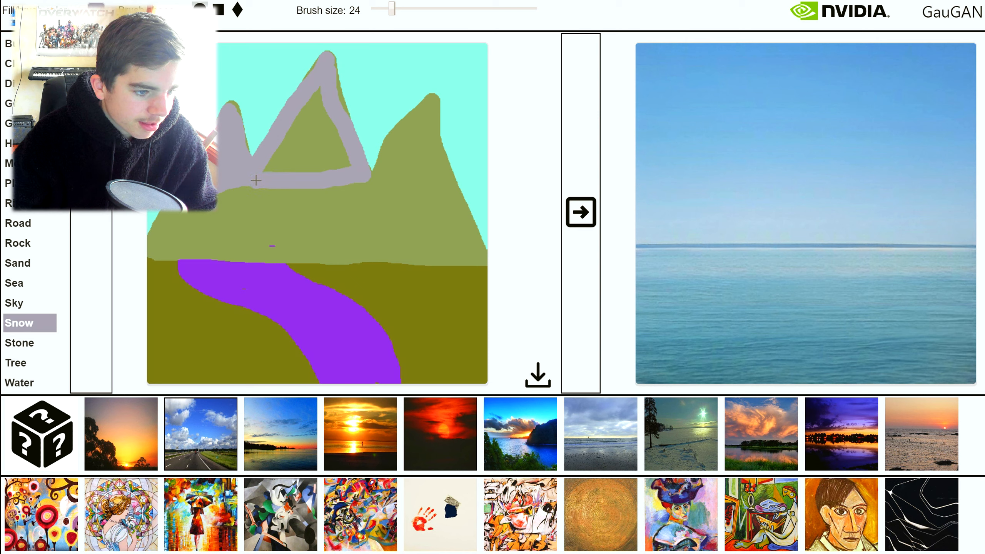
{"action": "left_click_drag", "start_coordinate": [257, 181], "coordinate": [278, 165]}
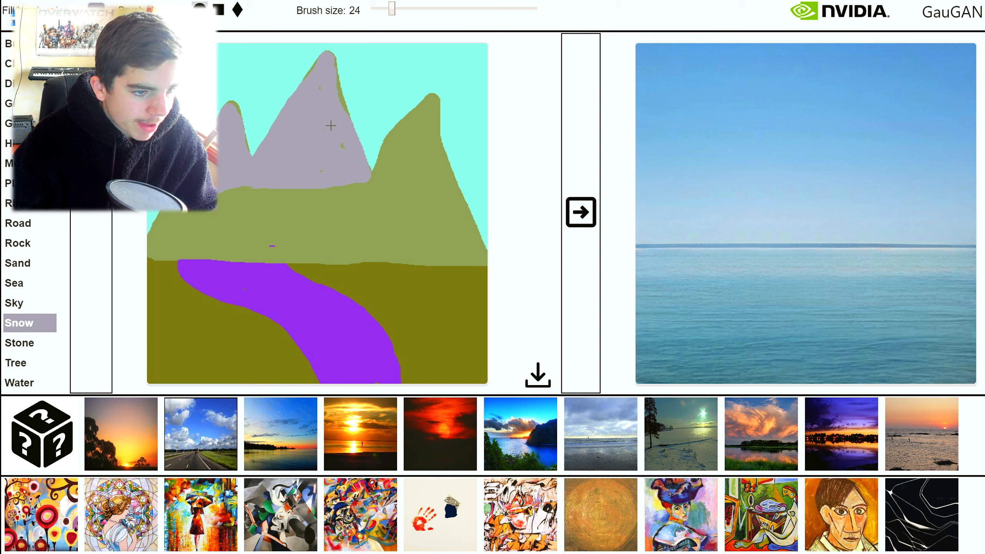
{"action": "left_click_drag", "start_coordinate": [331, 125], "coordinate": [415, 116]}
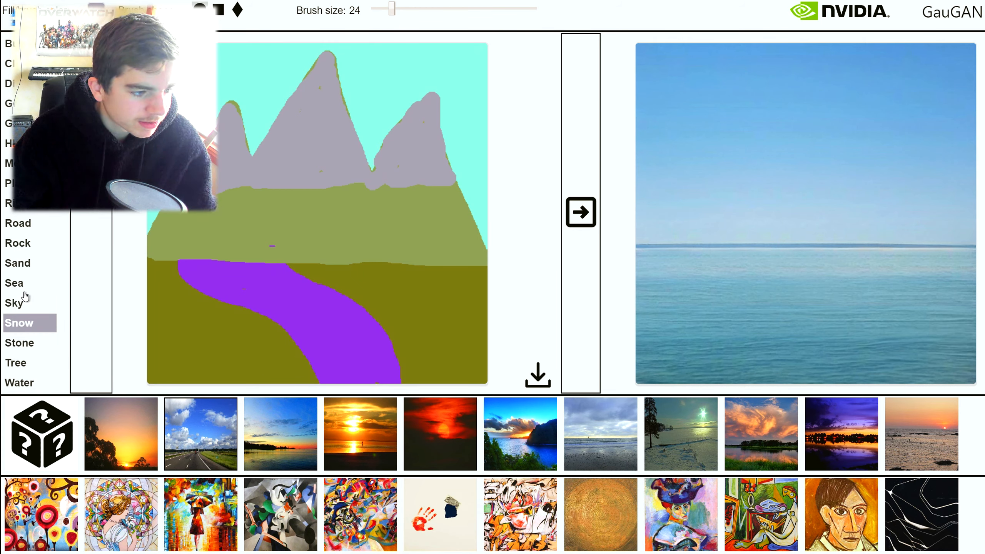
Add a small water pool at bottom right and generate the snowy-peaks photo.
{"action": "left_click", "coordinate": [19, 202]}
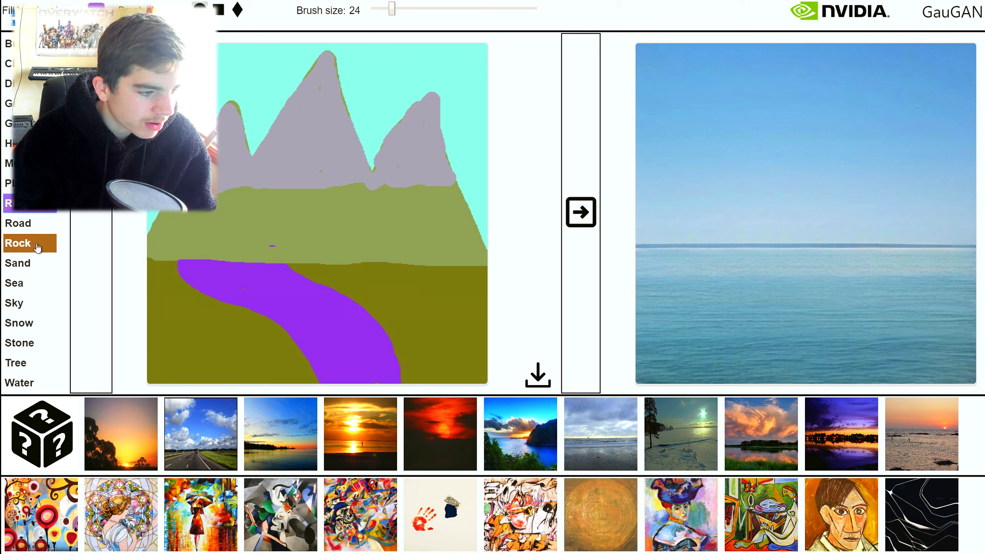
{"action": "mouse_move", "coordinate": [41, 317]}
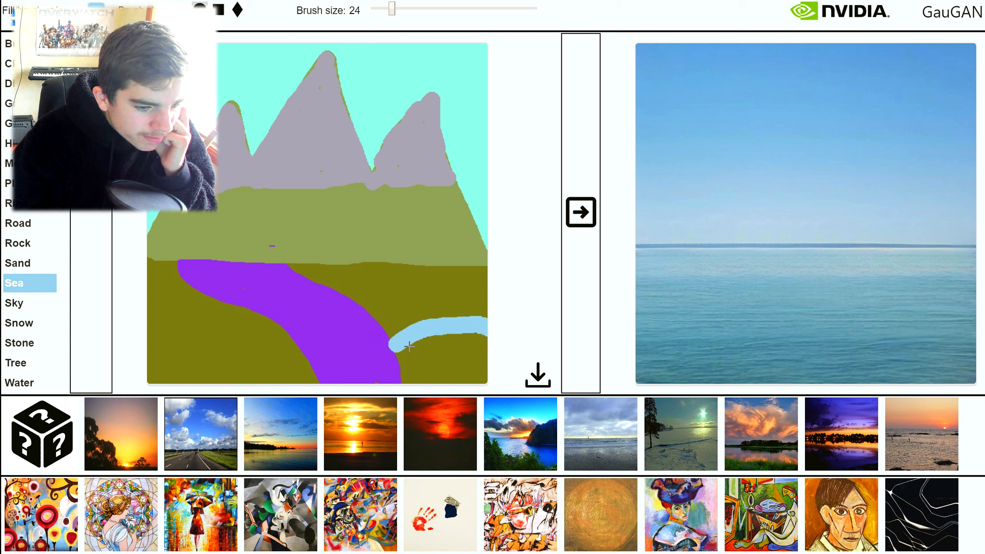
{"action": "left_click_drag", "start_coordinate": [409, 346], "coordinate": [458, 371]}
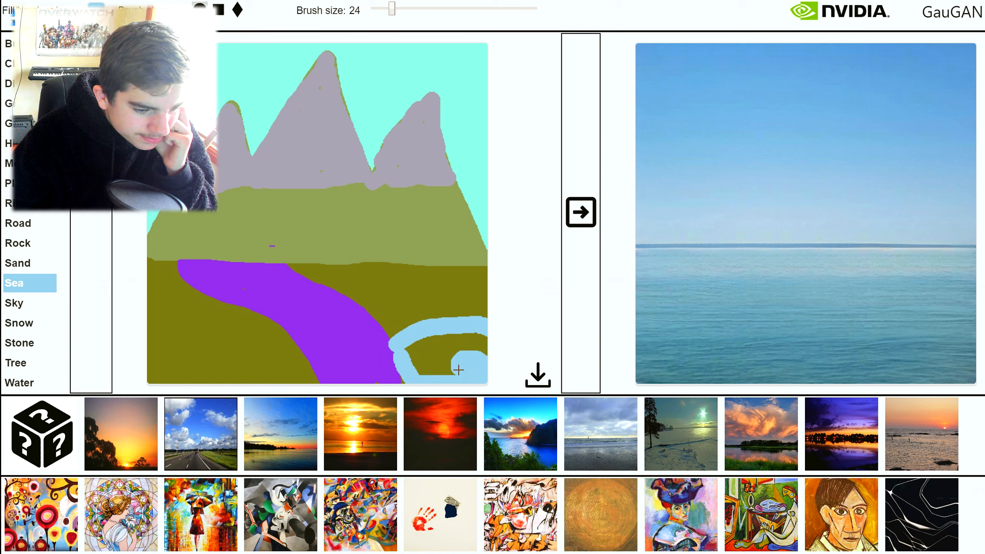
{"action": "left_click_drag", "start_coordinate": [458, 368], "coordinate": [427, 366]}
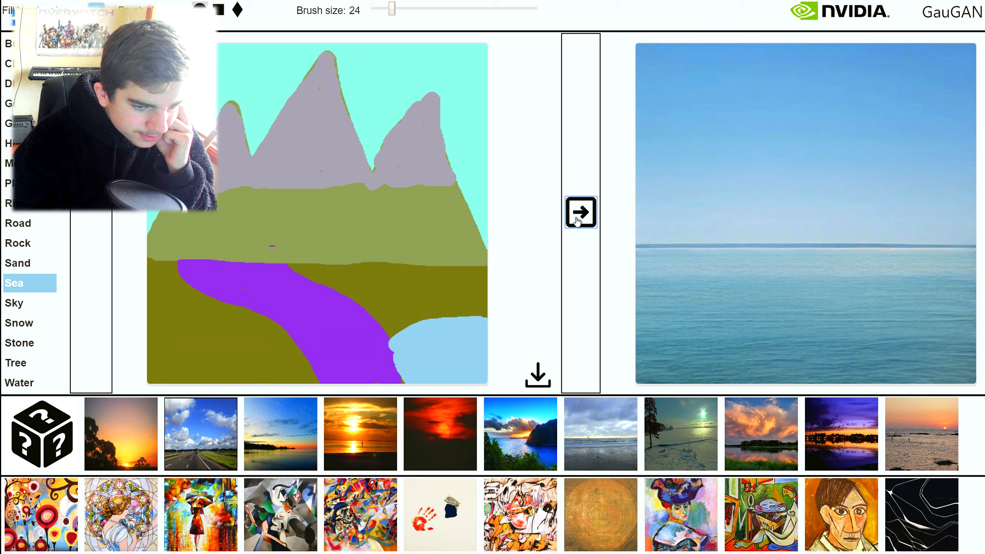
{"action": "mouse_move", "coordinate": [668, 346]}
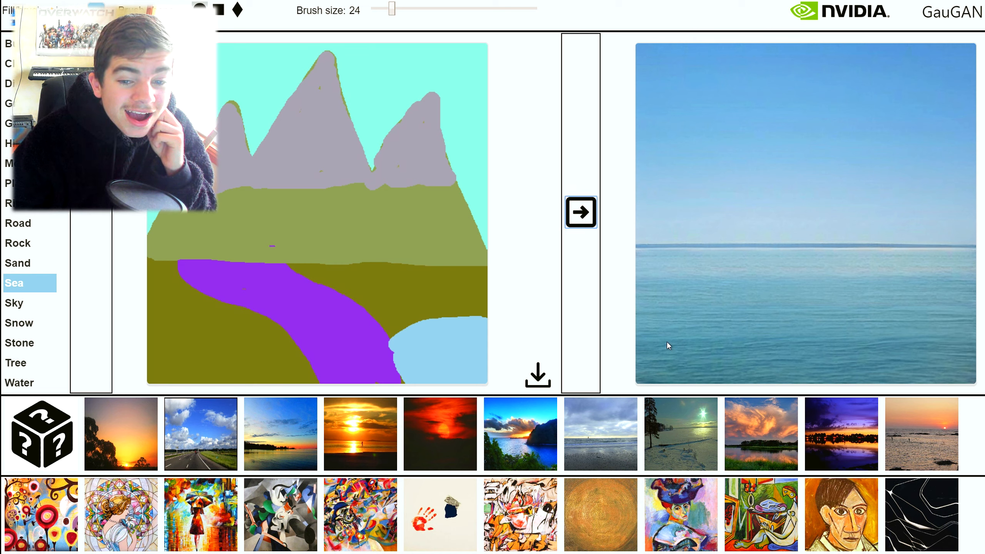
{"action": "left_click", "coordinate": [580, 211]}
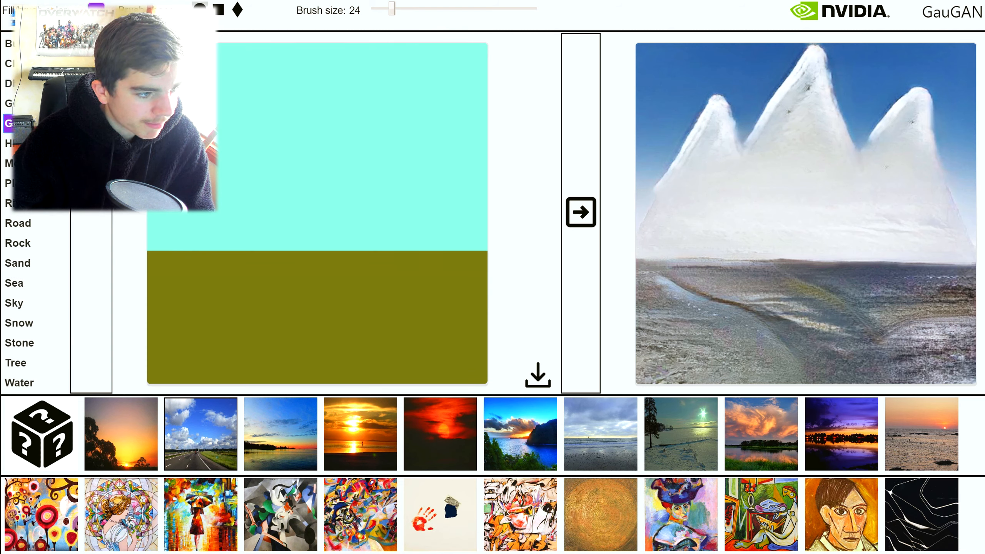
Paint a diagonal river band across the ground, then water areas on both sides of it.
{"action": "left_click_drag", "start_coordinate": [163, 255], "coordinate": [241, 297]}
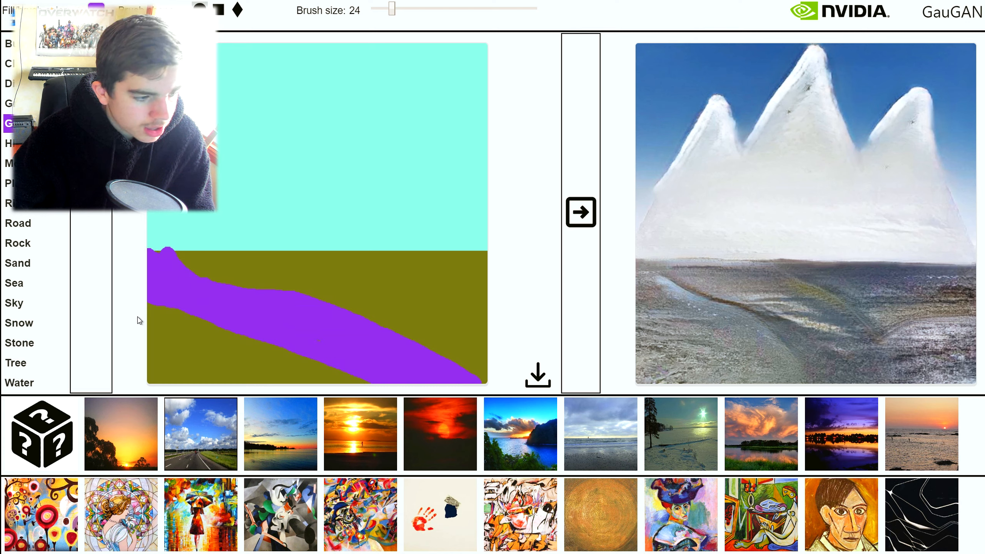
{"action": "left_click", "coordinate": [18, 383]}
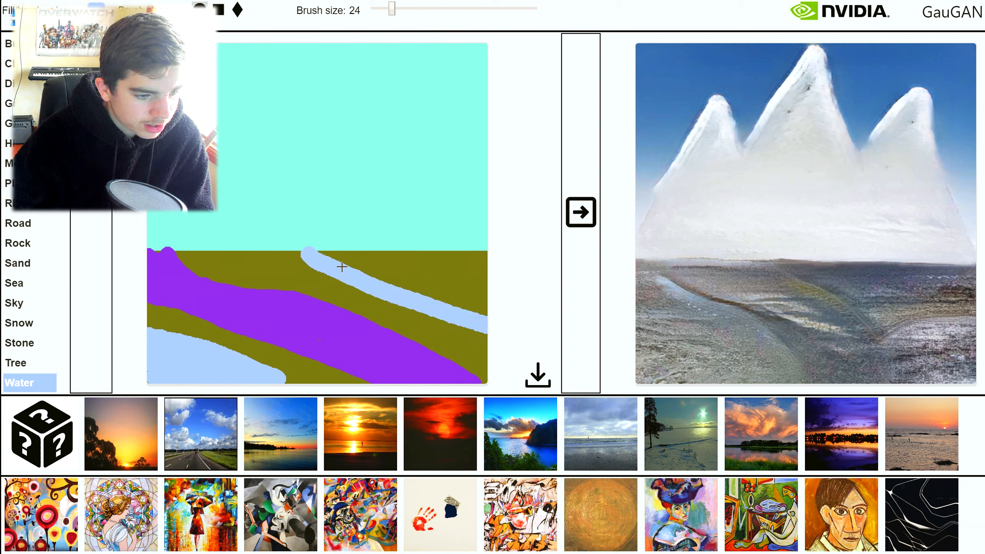
{"action": "left_click_drag", "start_coordinate": [342, 267], "coordinate": [493, 313]}
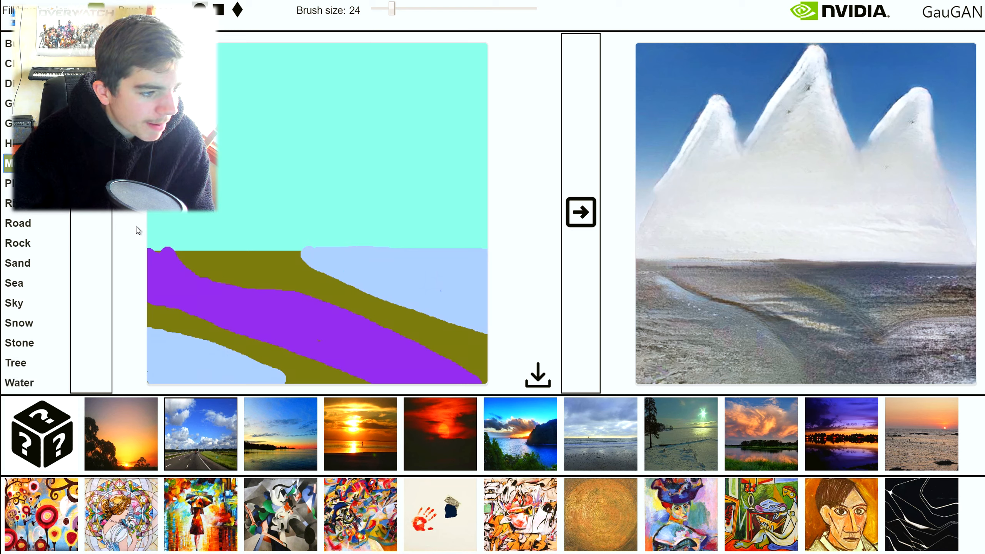
{"action": "left_click_drag", "start_coordinate": [144, 252], "coordinate": [254, 181]}
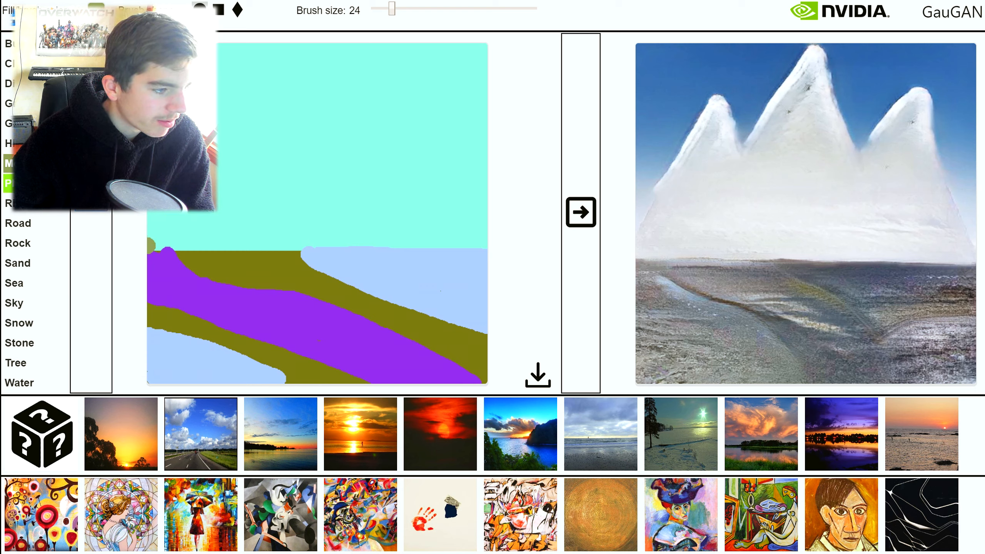
Outline a large hill arcing across the sky and paint a thick winding road climbing it.
{"action": "left_click_drag", "start_coordinate": [154, 245], "coordinate": [254, 181]}
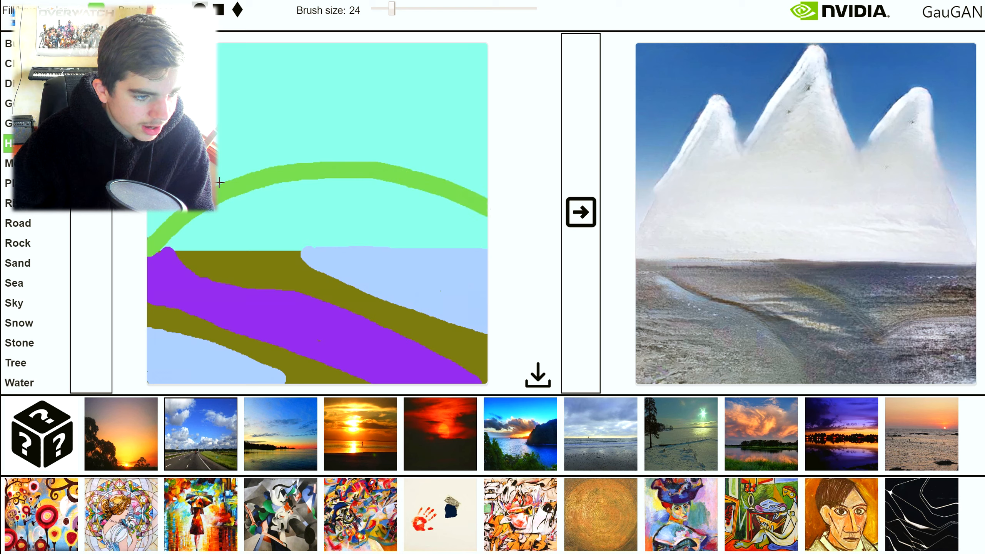
{"action": "left_click_drag", "start_coordinate": [226, 182], "coordinate": [484, 84]}
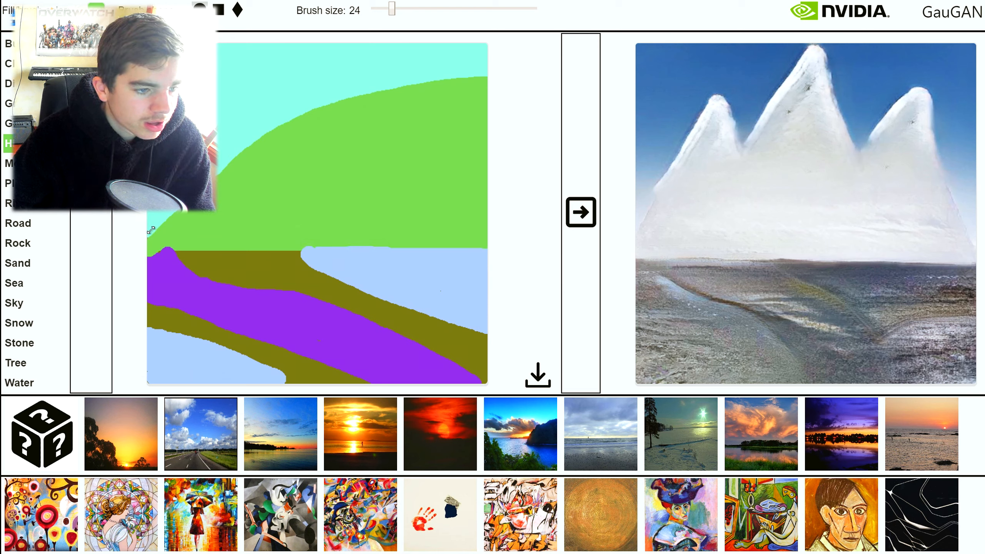
{"action": "left_click", "coordinate": [25, 223]}
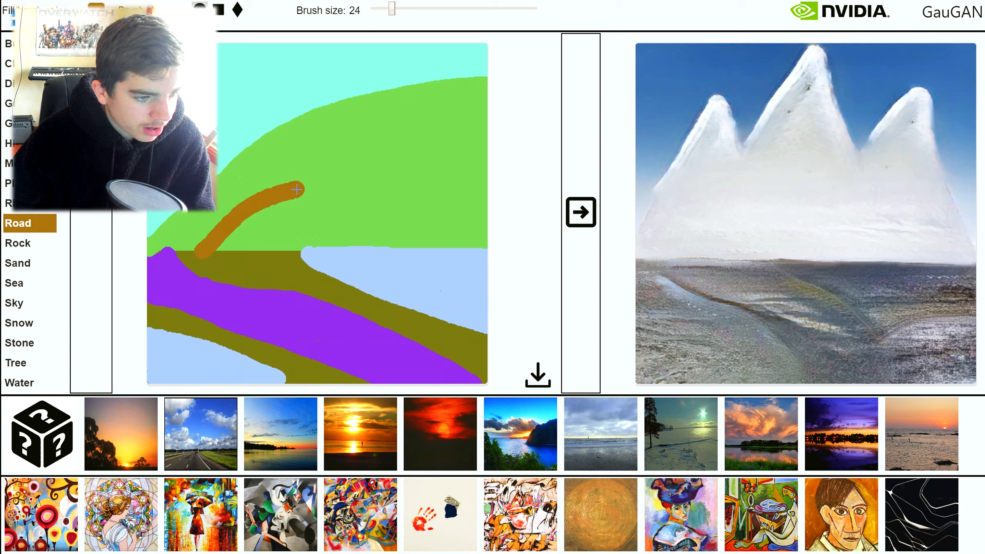
{"action": "left_click_drag", "start_coordinate": [296, 190], "coordinate": [317, 200]}
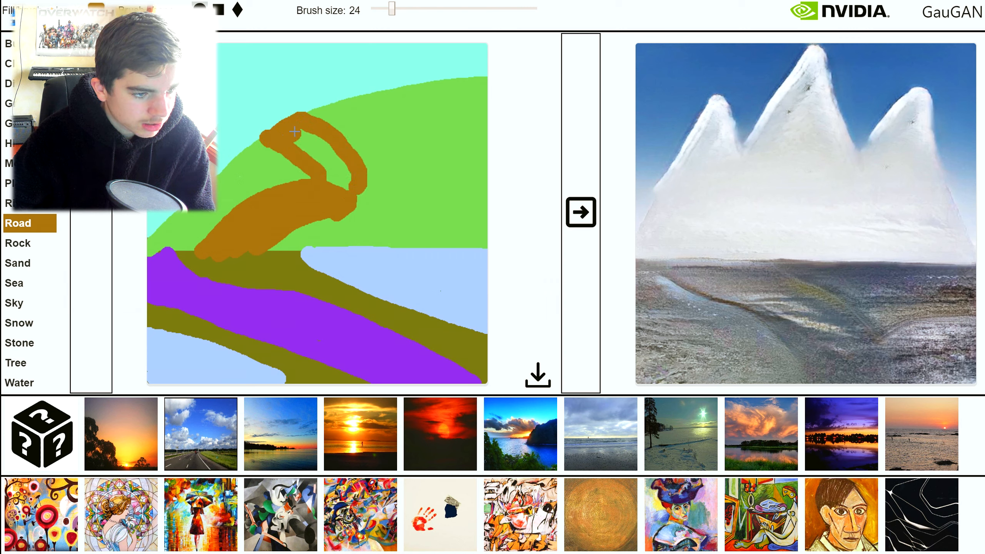
{"action": "left_click_drag", "start_coordinate": [293, 132], "coordinate": [333, 164]}
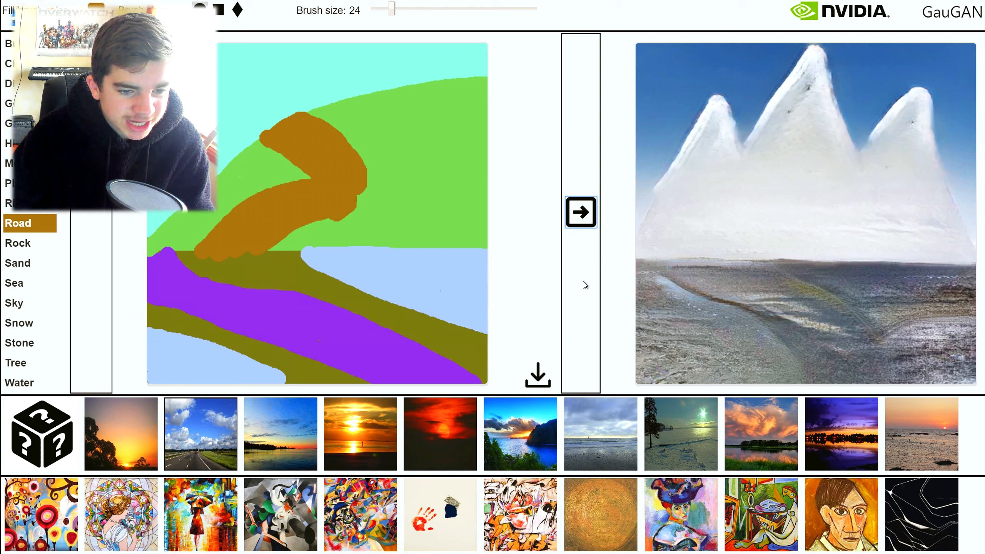
Generate the hill-and-road photo, repaint a green hill across the sky and render again.
{"action": "left_click", "coordinate": [579, 211]}
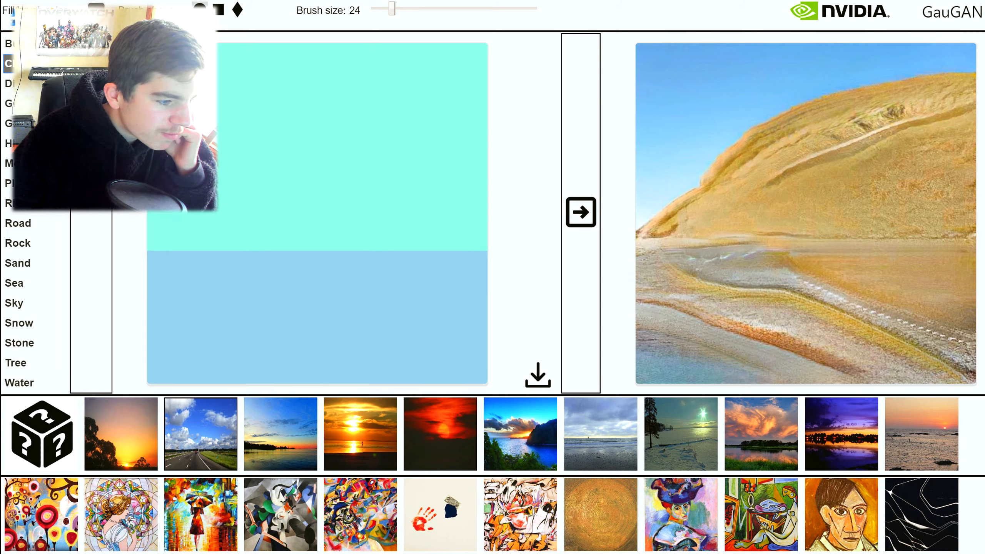
{"action": "left_click_drag", "start_coordinate": [148, 255], "coordinate": [406, 193]}
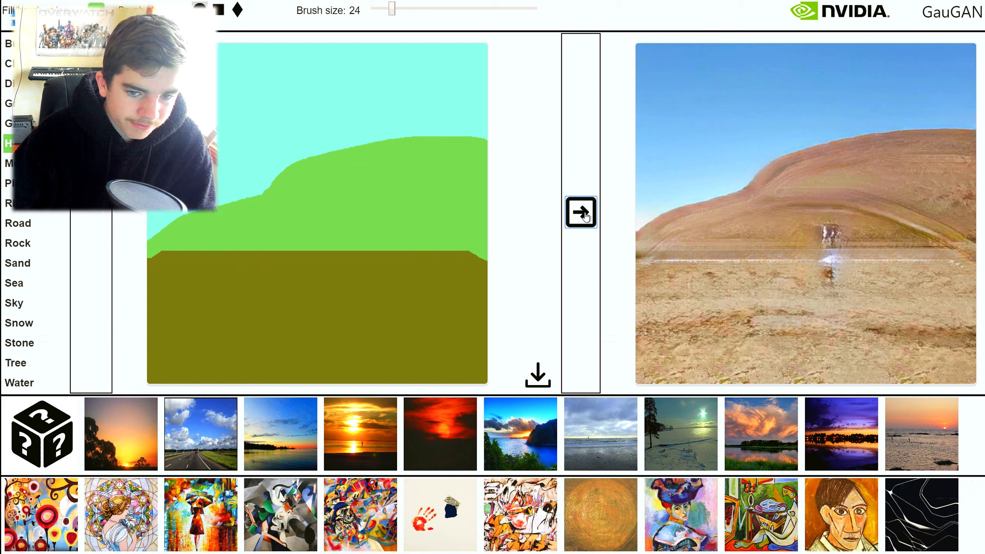
{"action": "left_click", "coordinate": [580, 212]}
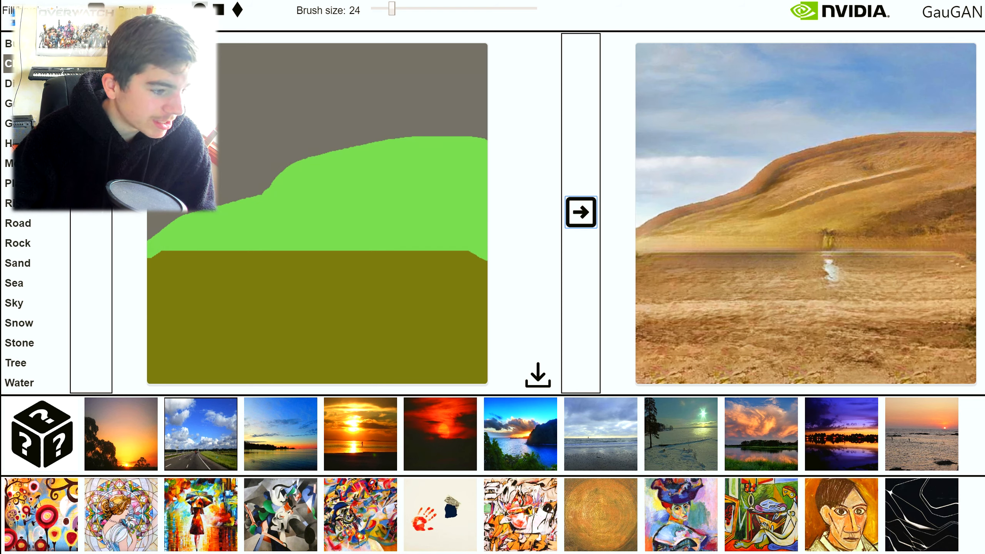
Pick a different ground material and draw a path curving down across the ground.
{"action": "left_click", "coordinate": [9, 123]}
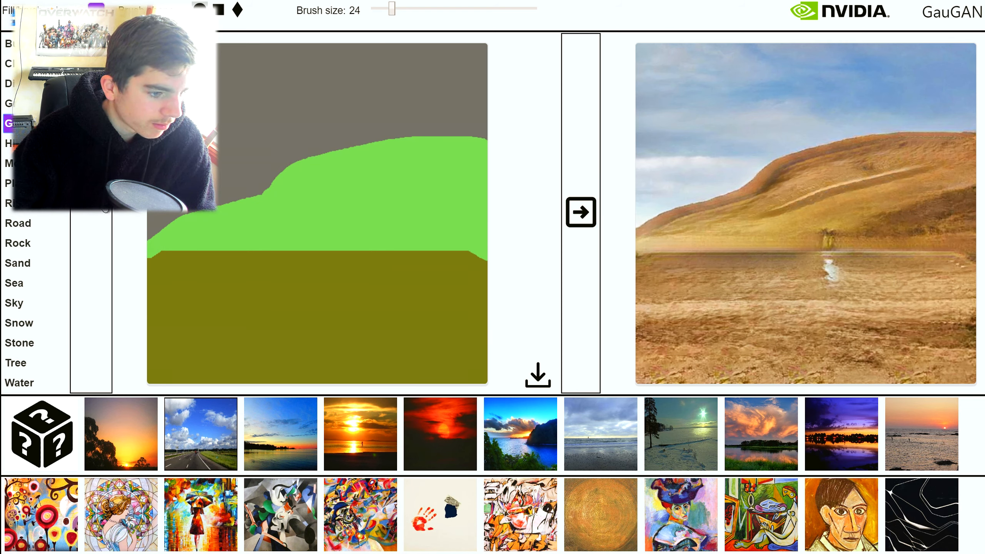
{"action": "left_click_drag", "start_coordinate": [213, 255], "coordinate": [295, 346]}
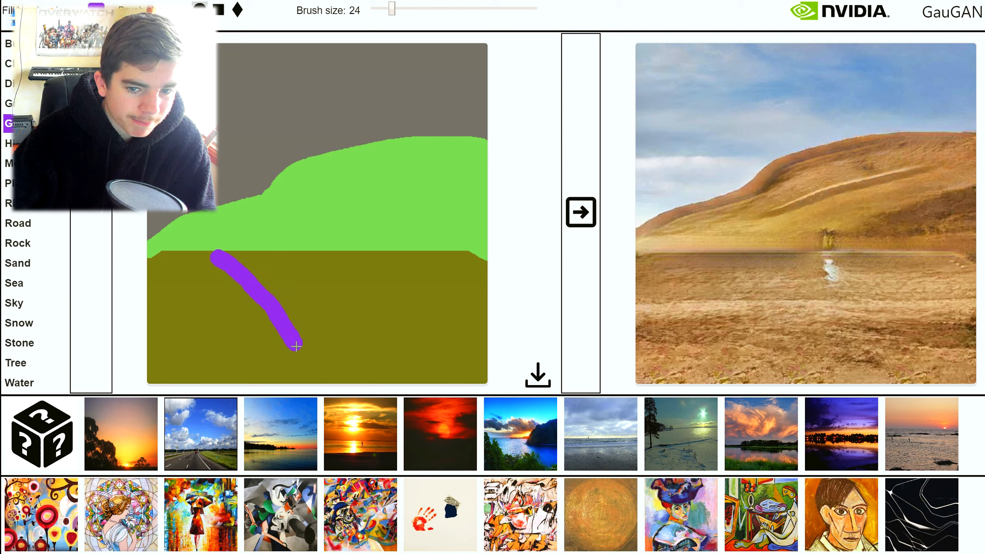
{"action": "left_click_drag", "start_coordinate": [326, 252], "coordinate": [417, 383]}
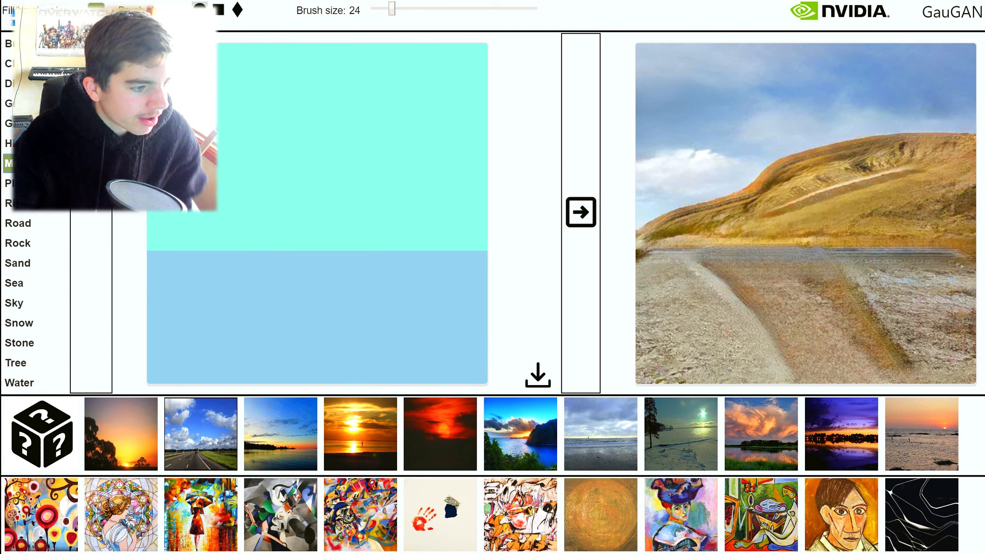
Fill the ground with grass, outline twin mountain peaks and fill them solid.
{"action": "left_click", "coordinate": [9, 103]}
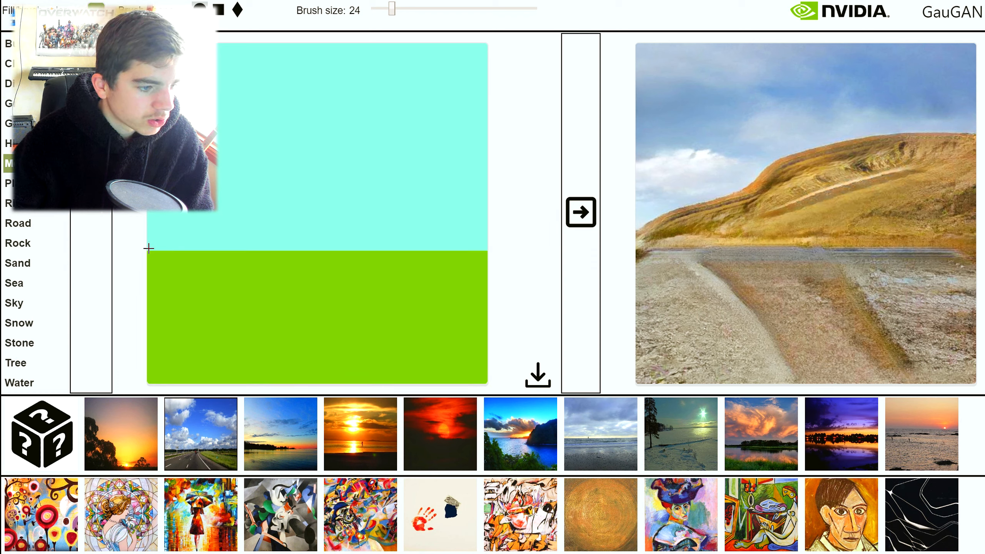
{"action": "left_click_drag", "start_coordinate": [151, 252], "coordinate": [264, 100]}
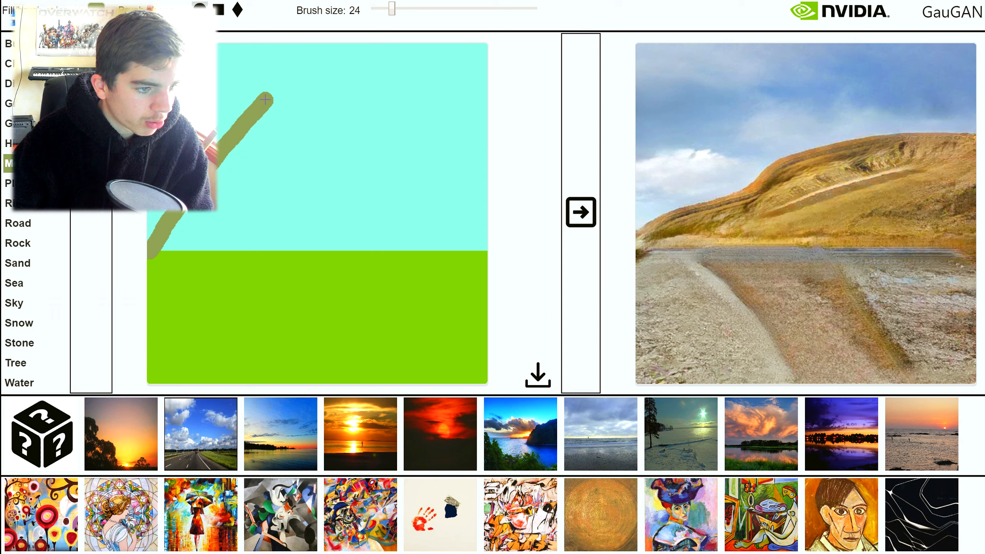
{"action": "left_click_drag", "start_coordinate": [264, 107], "coordinate": [392, 60]}
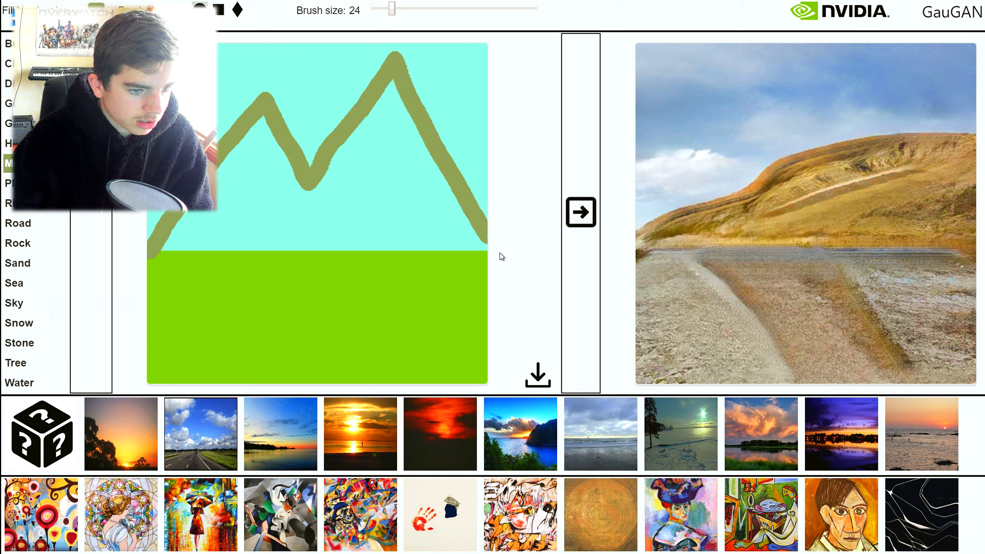
{"action": "left_click", "coordinate": [189, 258]}
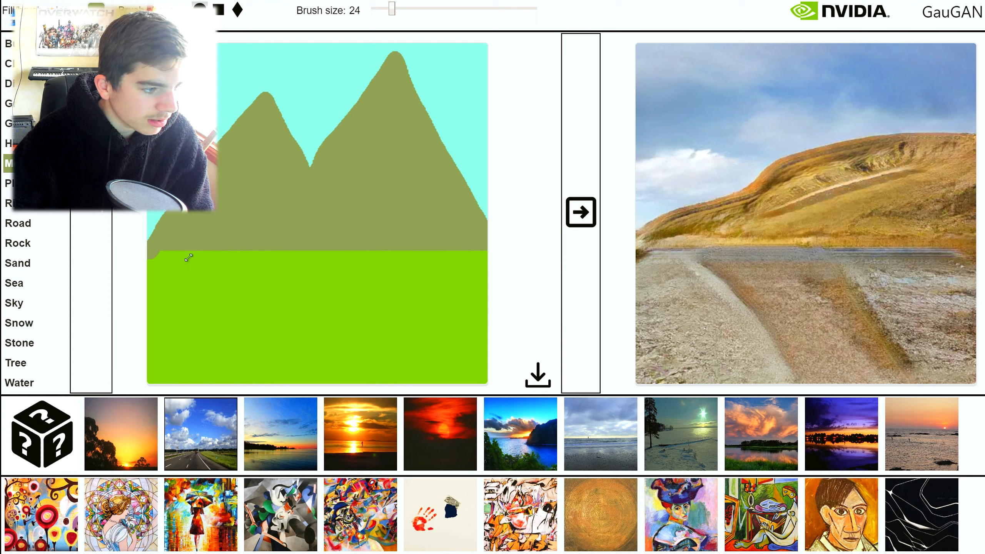
Switch to the Tree label and paint two rows of trees on the grass field.
{"action": "left_click", "coordinate": [15, 363]}
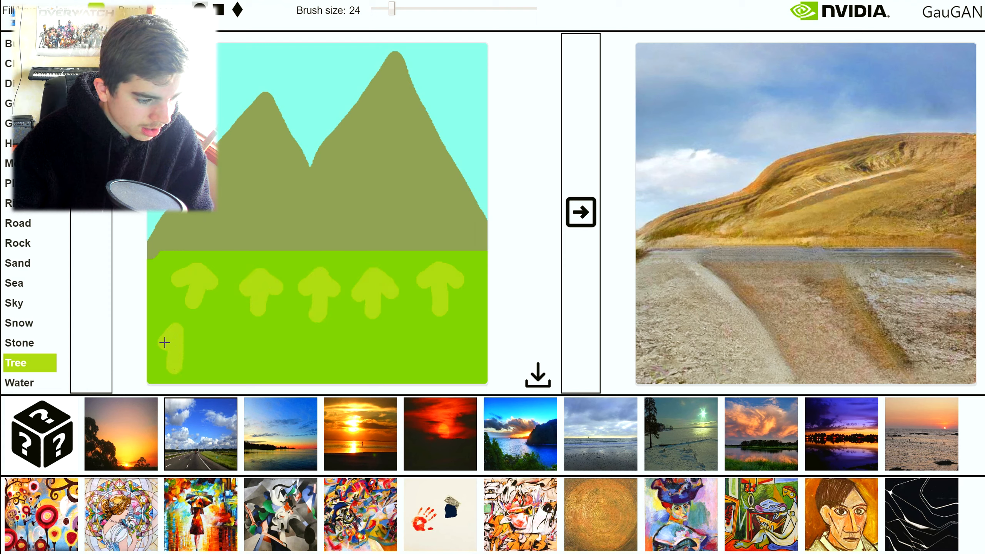
{"action": "left_click_drag", "start_coordinate": [165, 343], "coordinate": [224, 348]}
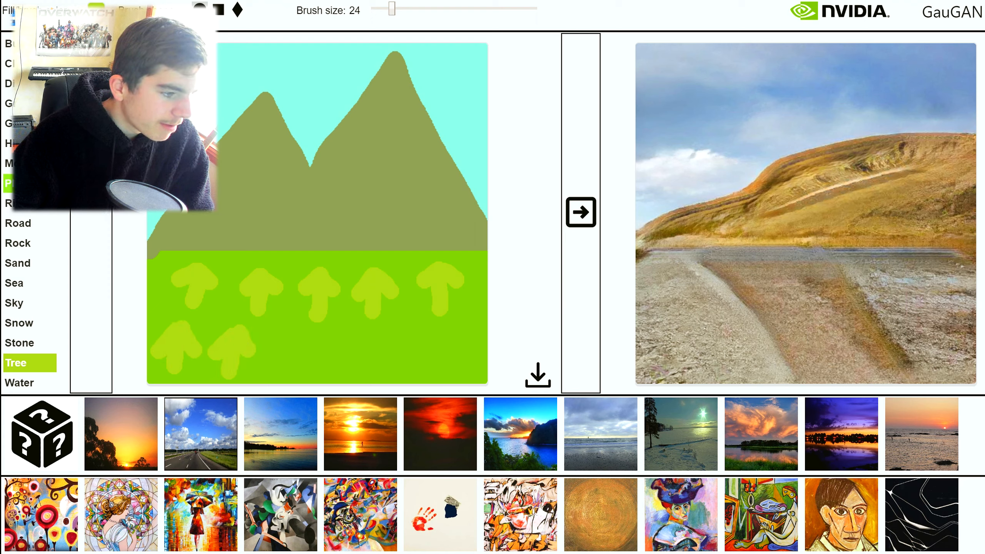
{"action": "left_click_drag", "start_coordinate": [273, 337], "coordinate": [343, 337]}
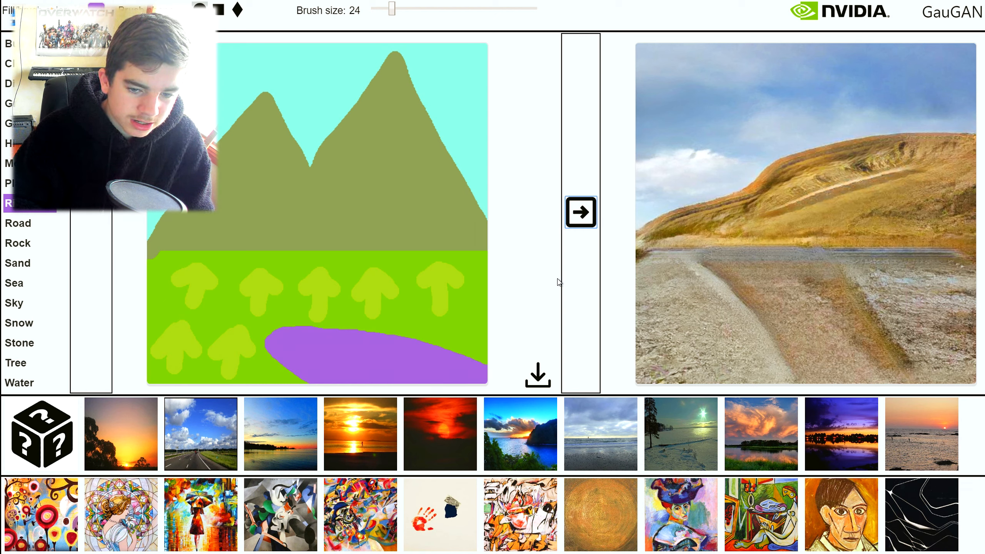
Generate the mountain photo, brush more trees onto the meadow and regenerate as a forested valley.
{"action": "left_click", "coordinate": [580, 211]}
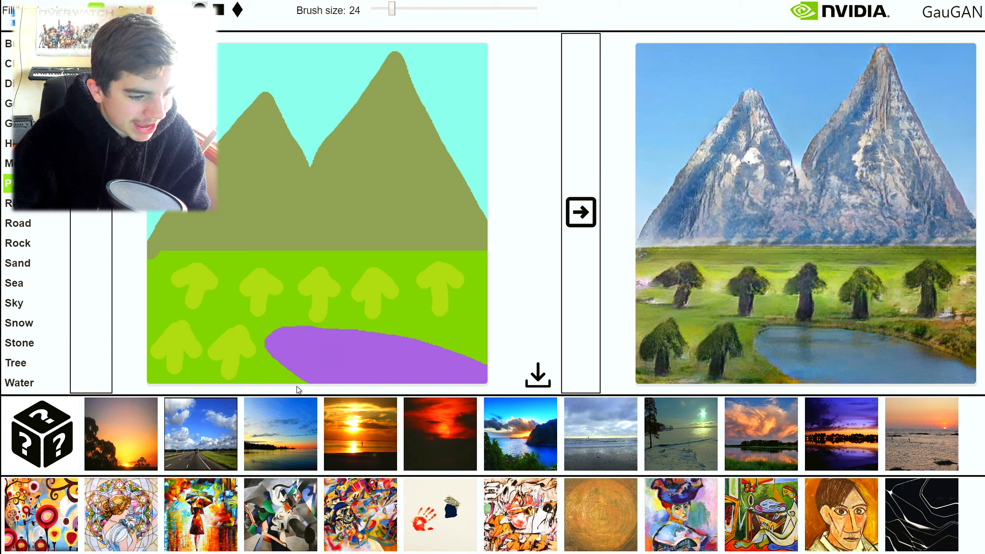
{"action": "left_click_drag", "start_coordinate": [296, 383], "coordinate": [371, 326]}
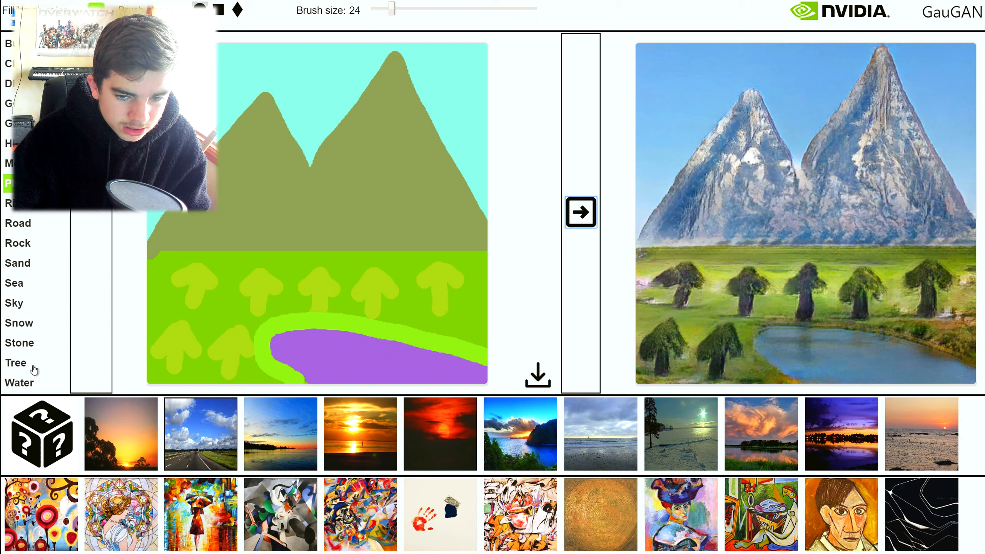
{"action": "left_click", "coordinate": [16, 363]}
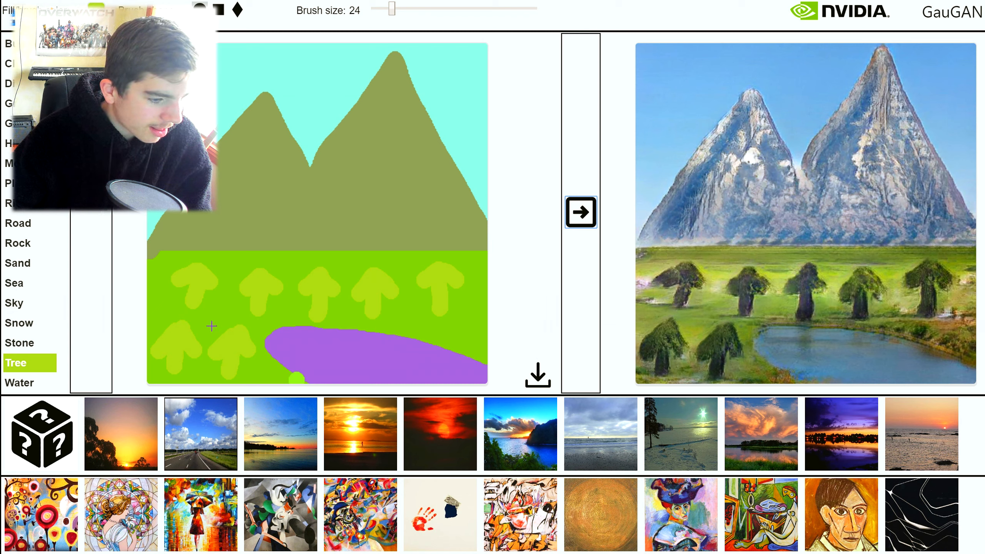
{"action": "left_click_drag", "start_coordinate": [212, 327], "coordinate": [258, 306]}
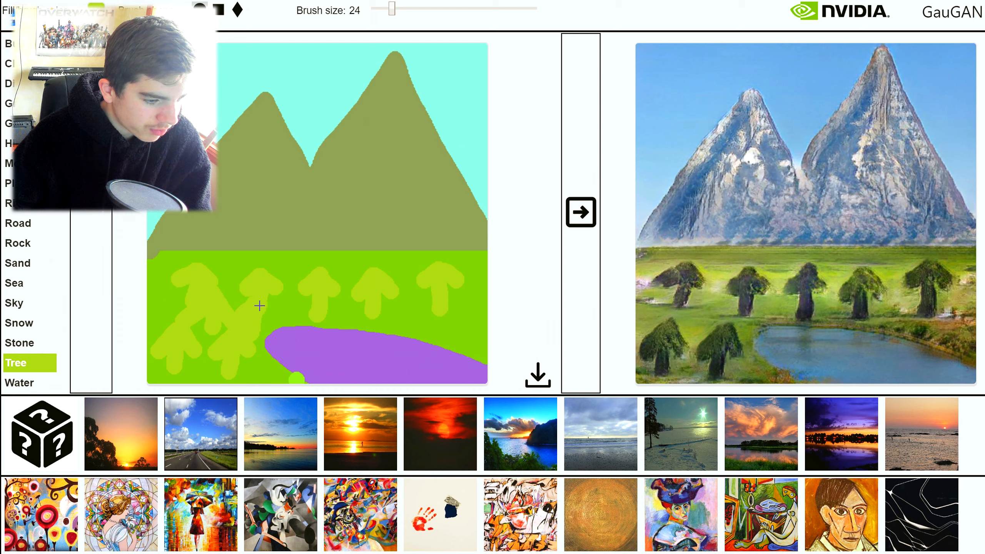
{"action": "left_click_drag", "start_coordinate": [259, 306], "coordinate": [342, 312]}
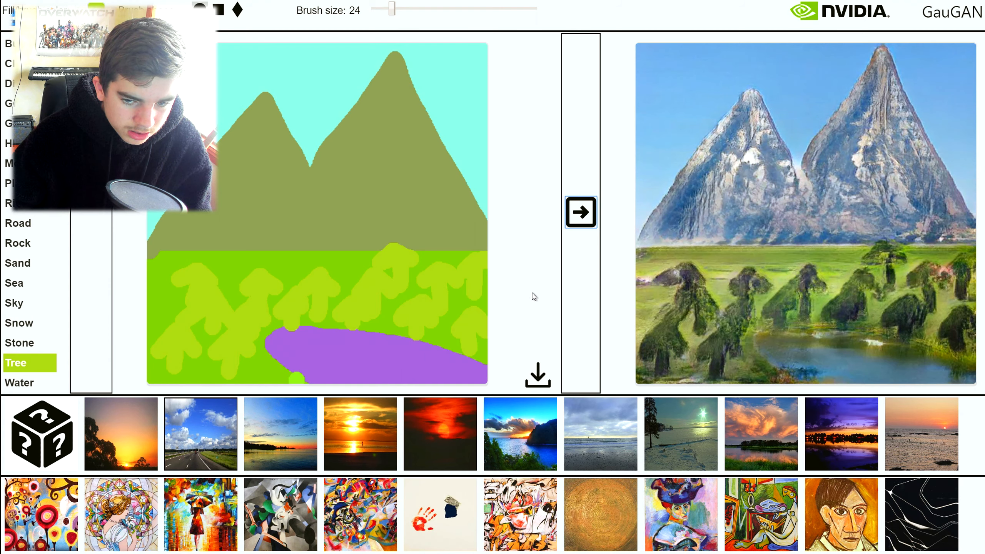
{"action": "left_click", "coordinate": [310, 281]}
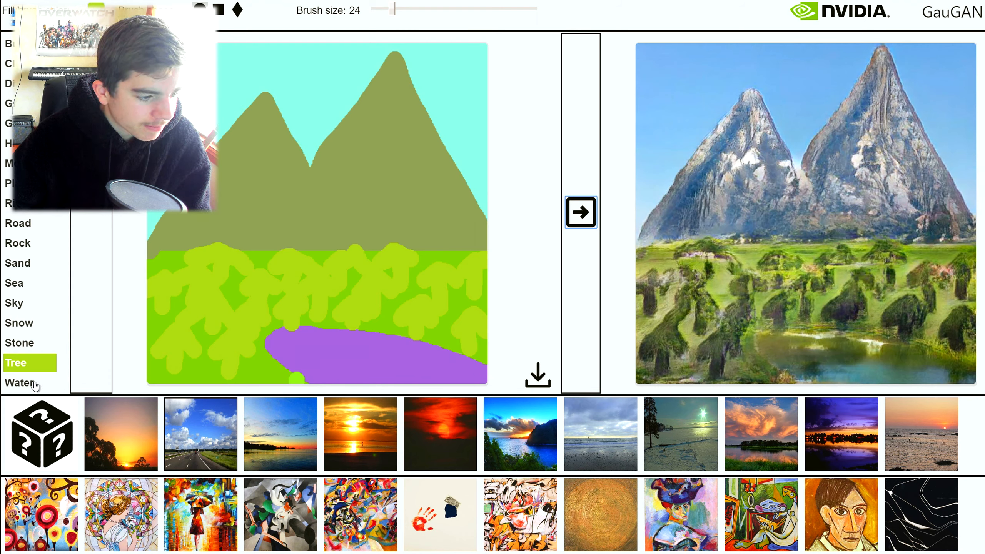
{"action": "mouse_move", "coordinate": [31, 304]}
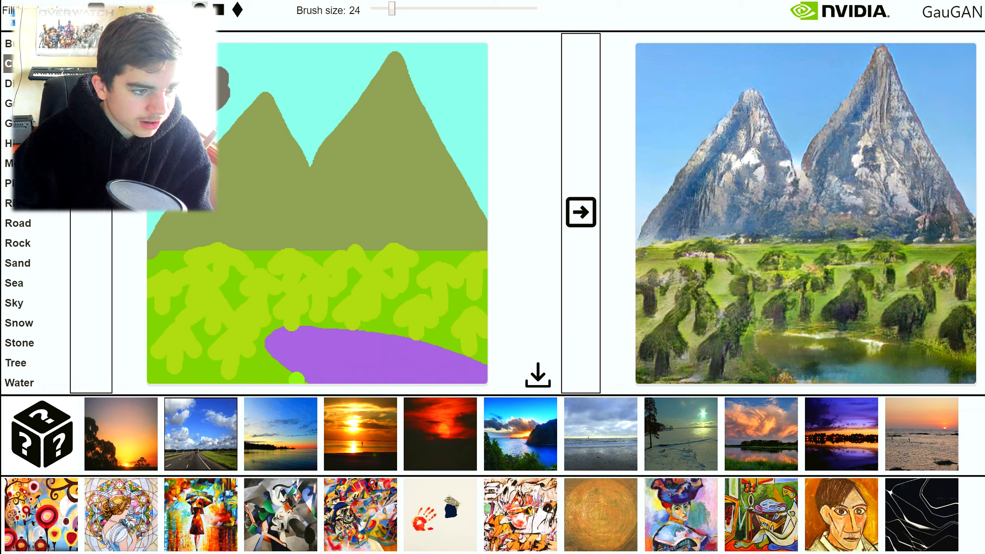
Paint cloud blobs into the sky, trying the Sea and Sky labels.
{"action": "left_click_drag", "start_coordinate": [433, 94], "coordinate": [491, 94]}
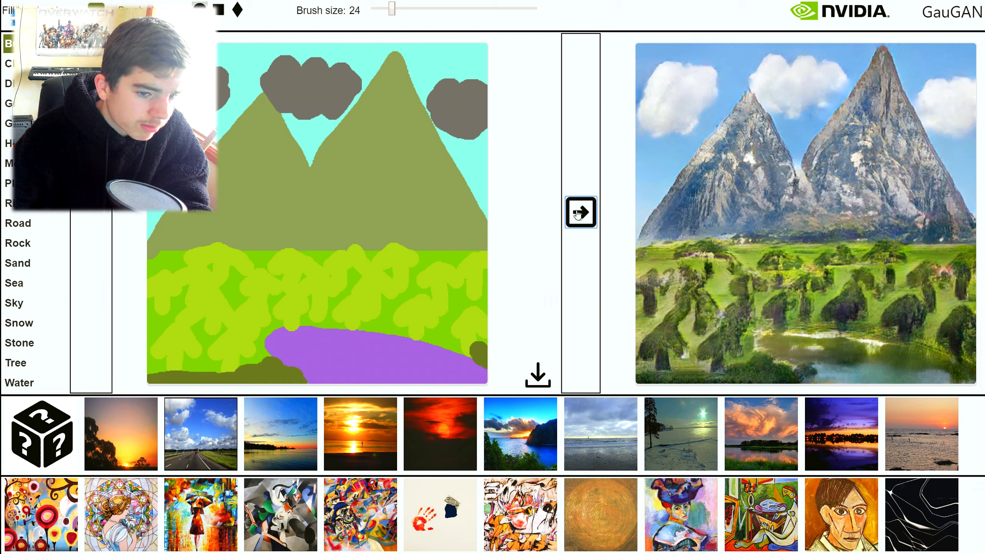
{"action": "mouse_move", "coordinate": [533, 216]}
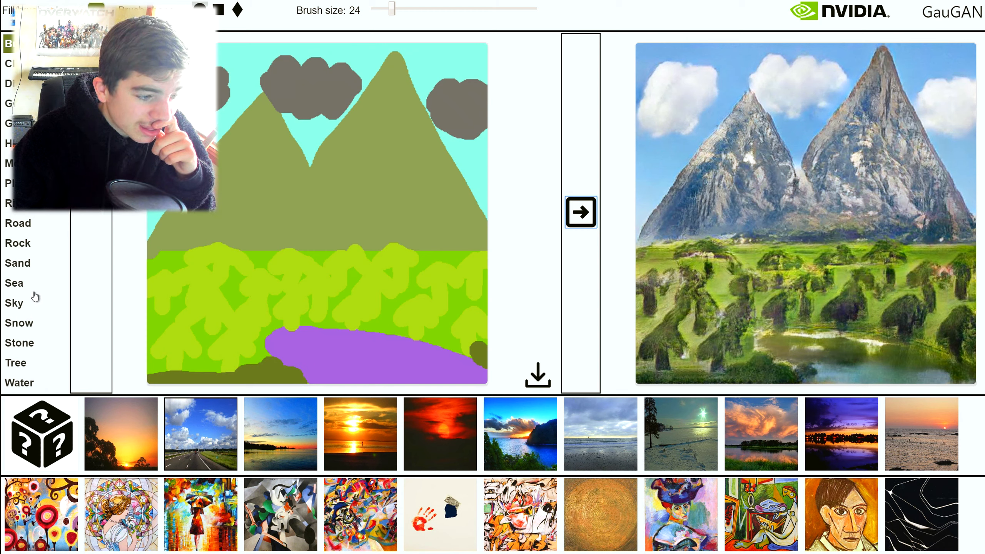
{"action": "left_click", "coordinate": [14, 283]}
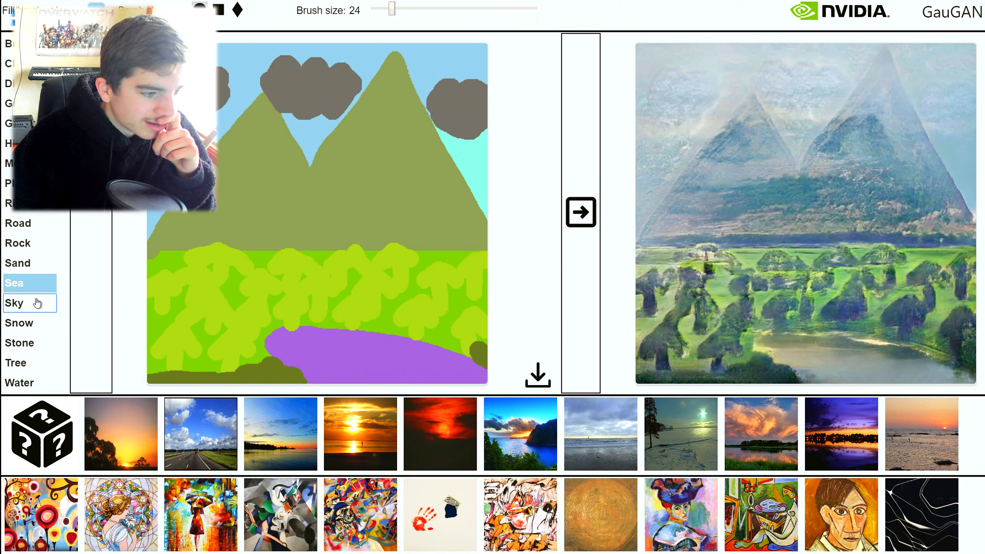
{"action": "left_click", "coordinate": [14, 302]}
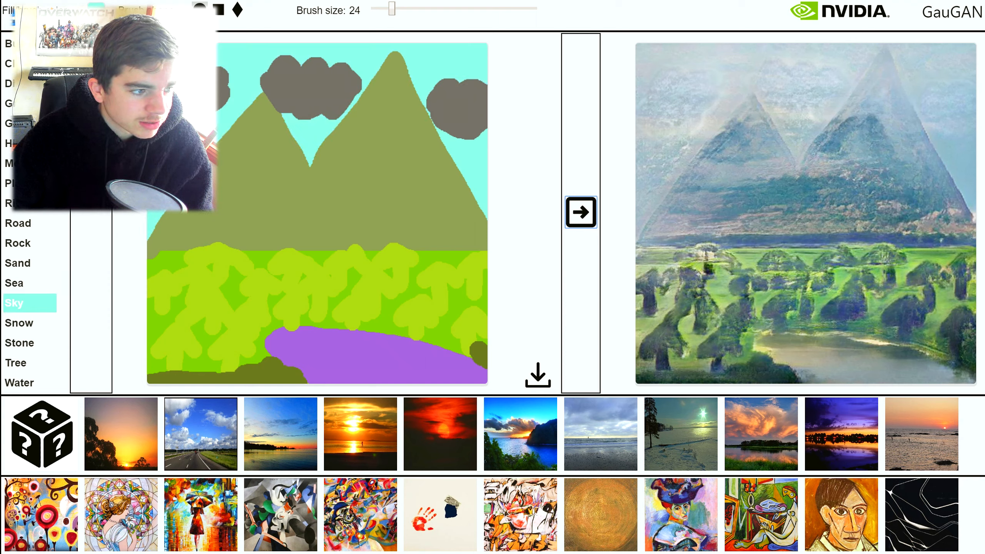
Paint a small bare-earth patch in the meadow and regenerate the landscape.
{"action": "left_click", "coordinate": [580, 212]}
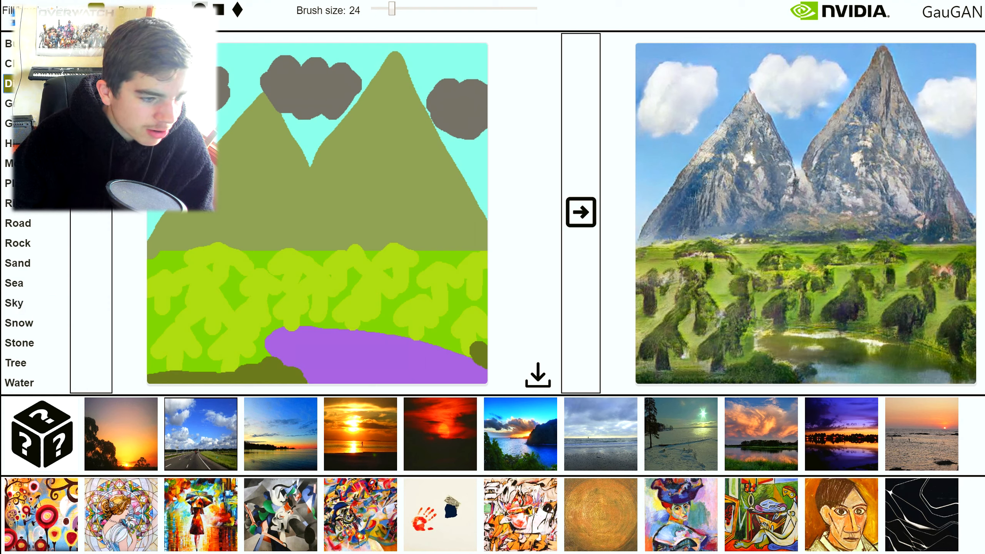
{"action": "left_click", "coordinate": [446, 258]}
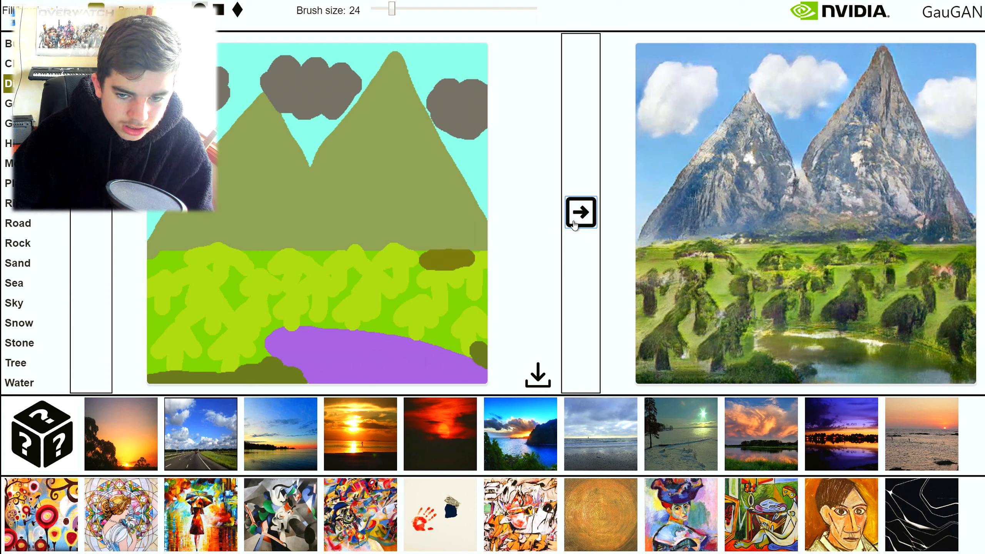
{"action": "left_click", "coordinate": [580, 212]}
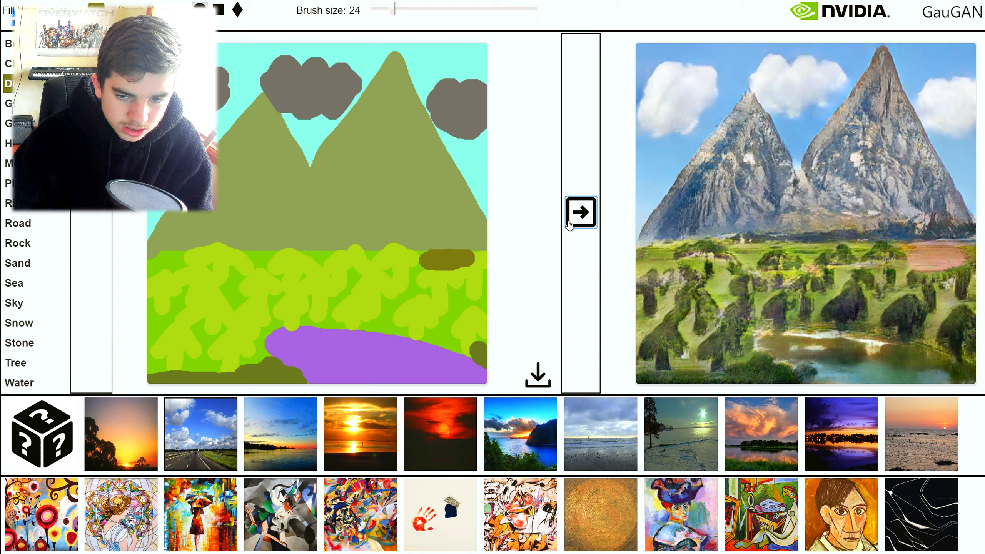
{"action": "left_click", "coordinate": [446, 258]}
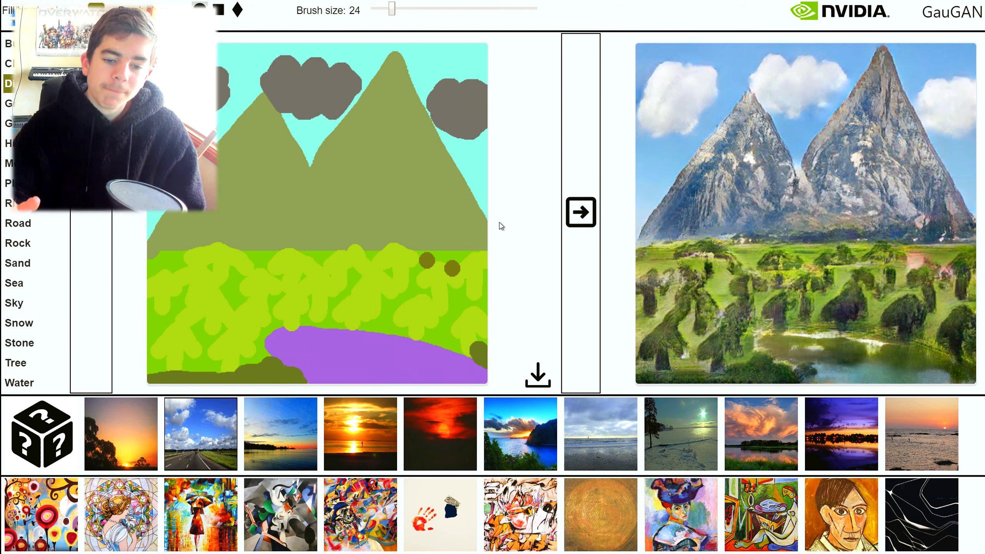
{"action": "mouse_move", "coordinate": [529, 291]}
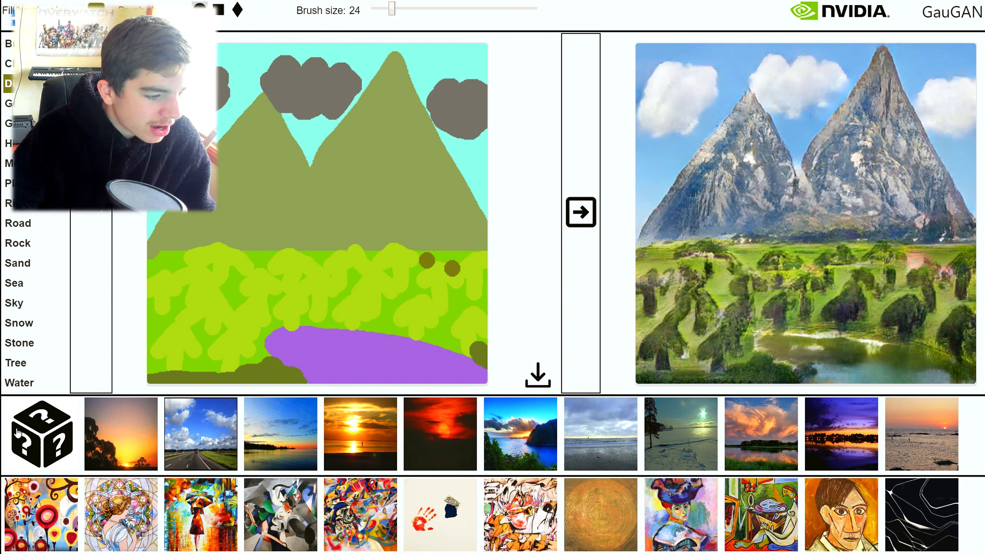
Paint the bare dirt spots among the trees as Stone and regenerate the photo with a boulder.
{"action": "left_click", "coordinate": [19, 342]}
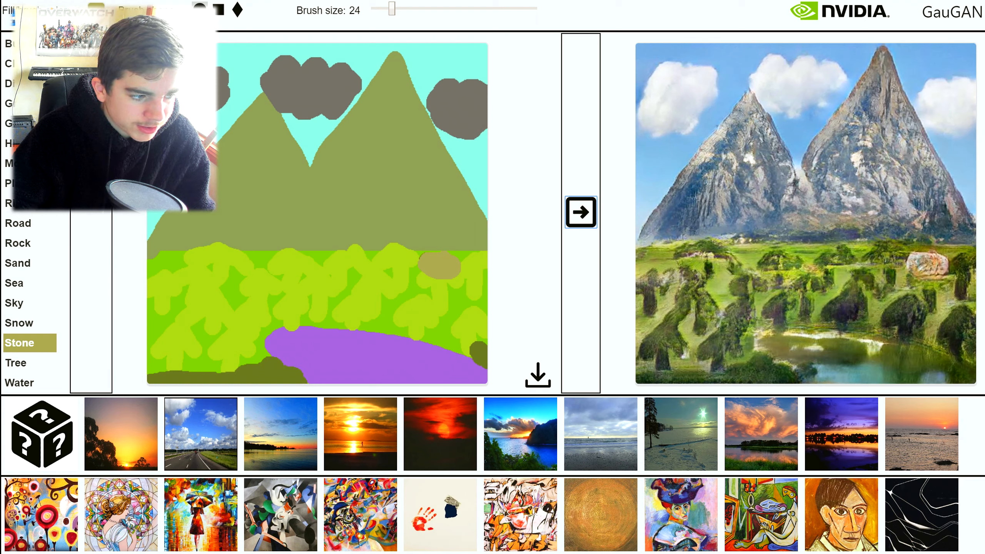
{"action": "left_click", "coordinate": [439, 267]}
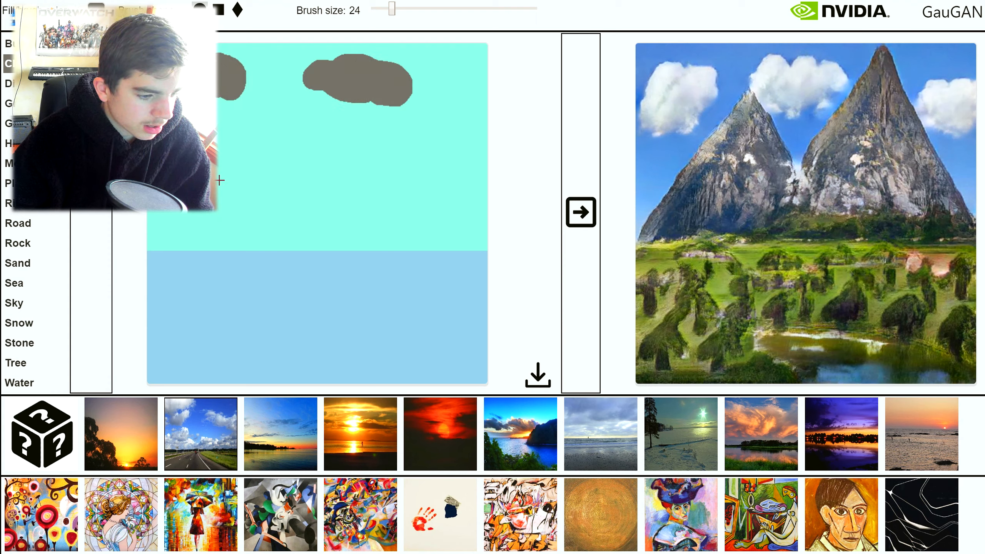
Paint a cloud in the left sky, fill the lower half with Grass, and add a Road narrowing toward the horizon.
{"action": "left_click_drag", "start_coordinate": [220, 182], "coordinate": [276, 201]}
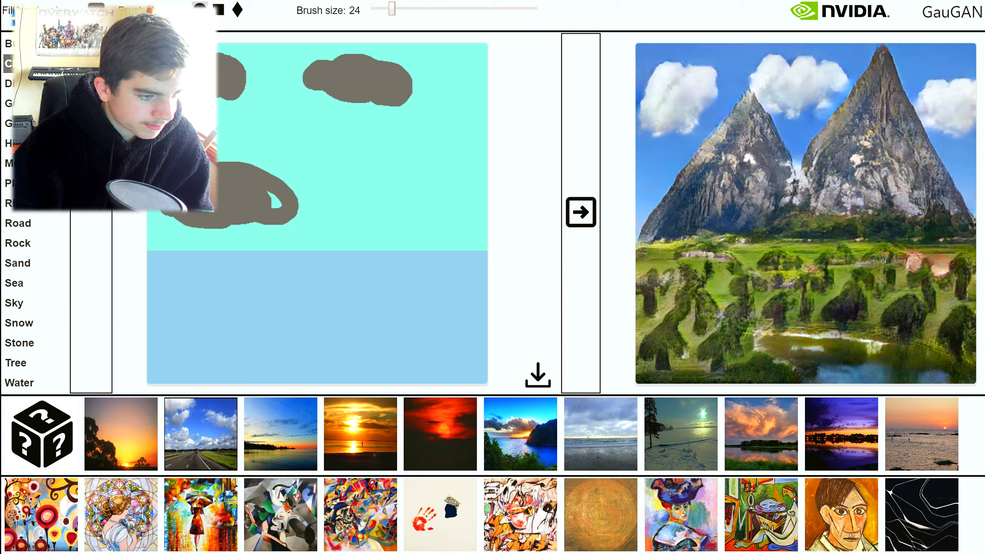
{"action": "left_click", "coordinate": [15, 302]}
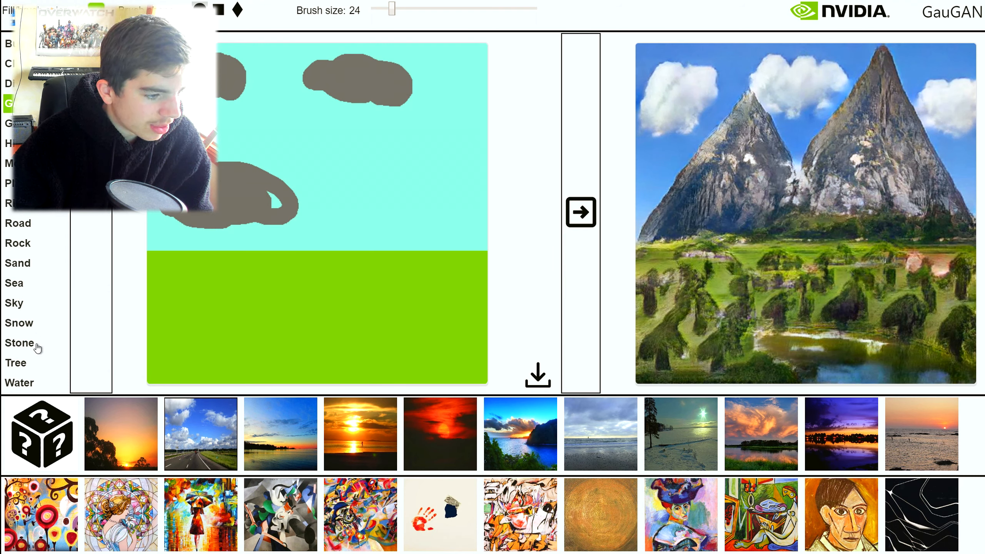
{"action": "left_click", "coordinate": [19, 224]}
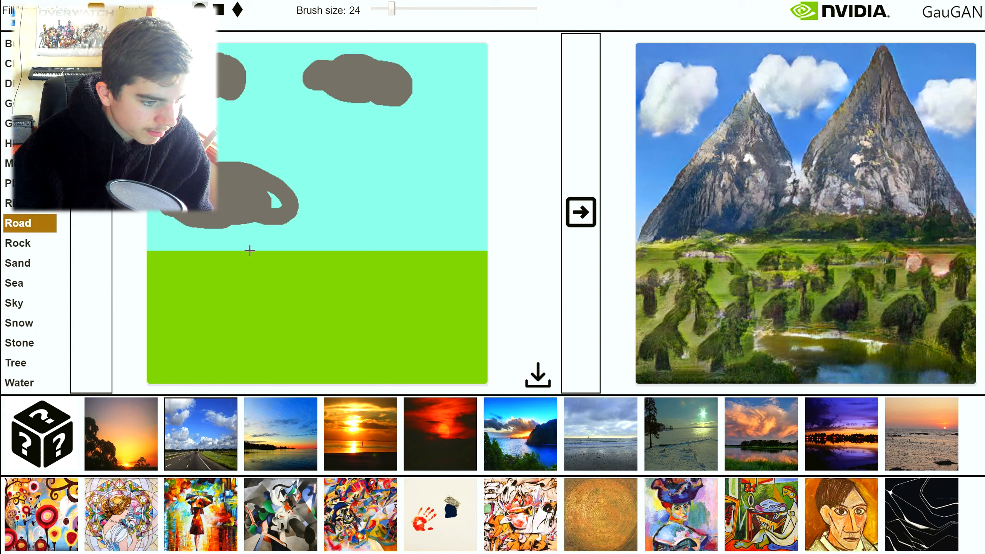
{"action": "left_click_drag", "start_coordinate": [249, 252], "coordinate": [333, 380]}
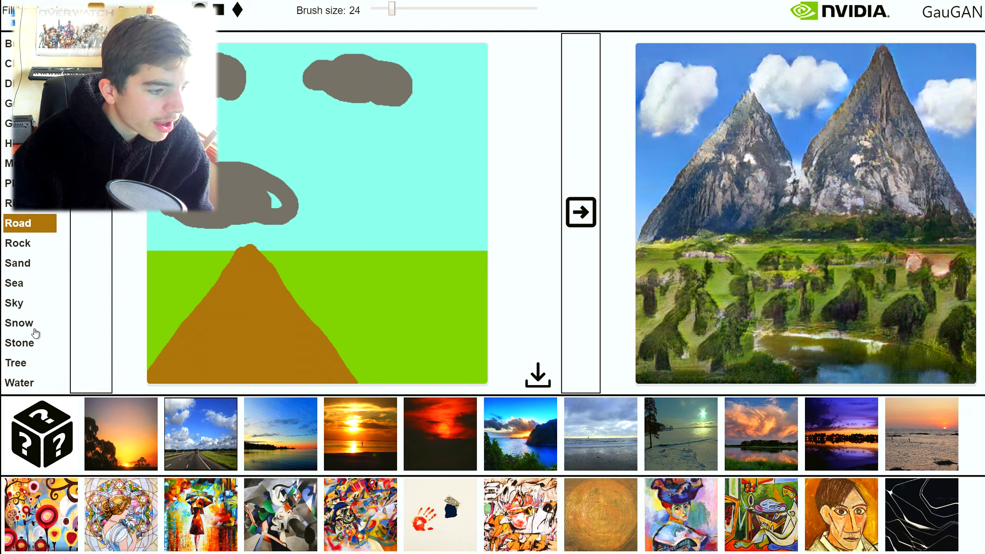
Add a Tree strip at the horizon and a Water label before generating the road photo.
{"action": "left_click", "coordinate": [15, 362]}
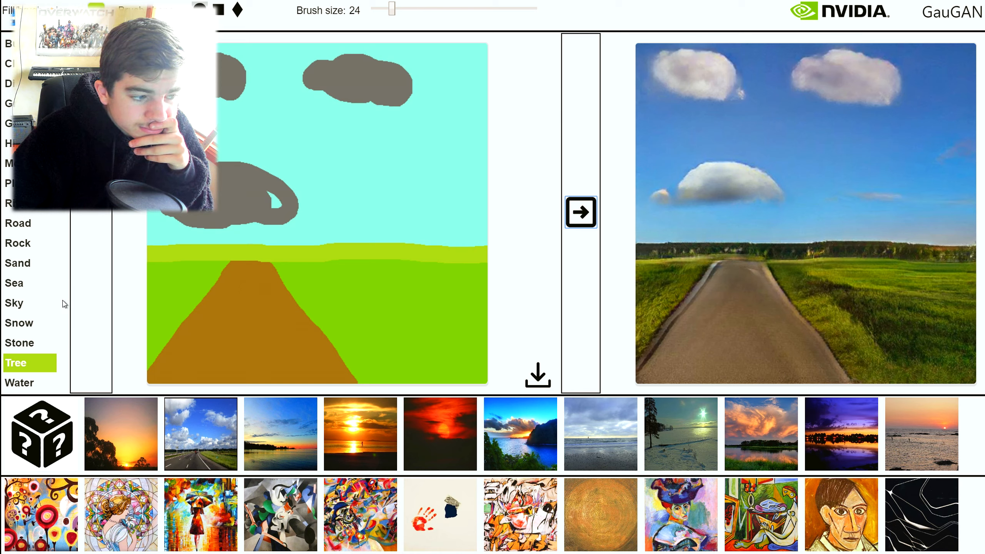
{"action": "left_click", "coordinate": [20, 383]}
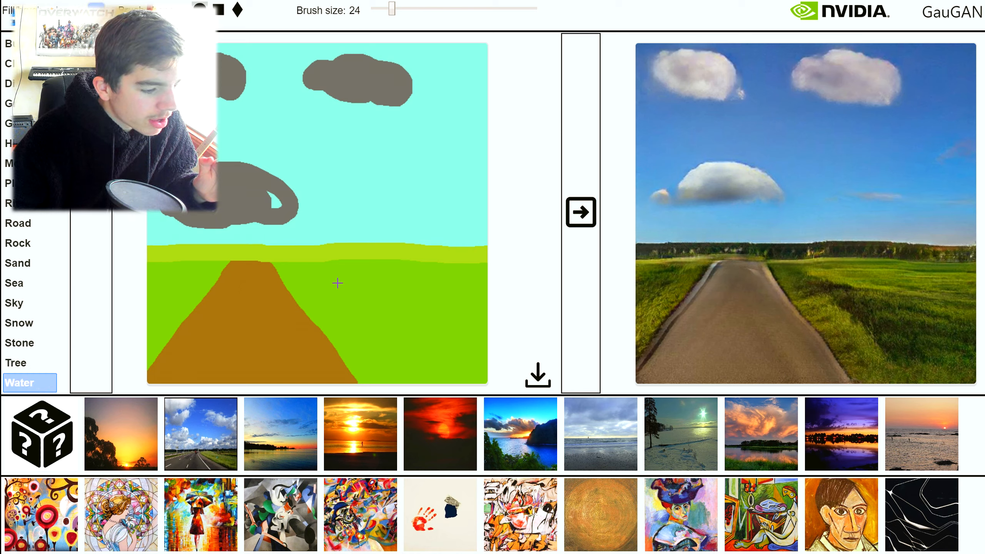